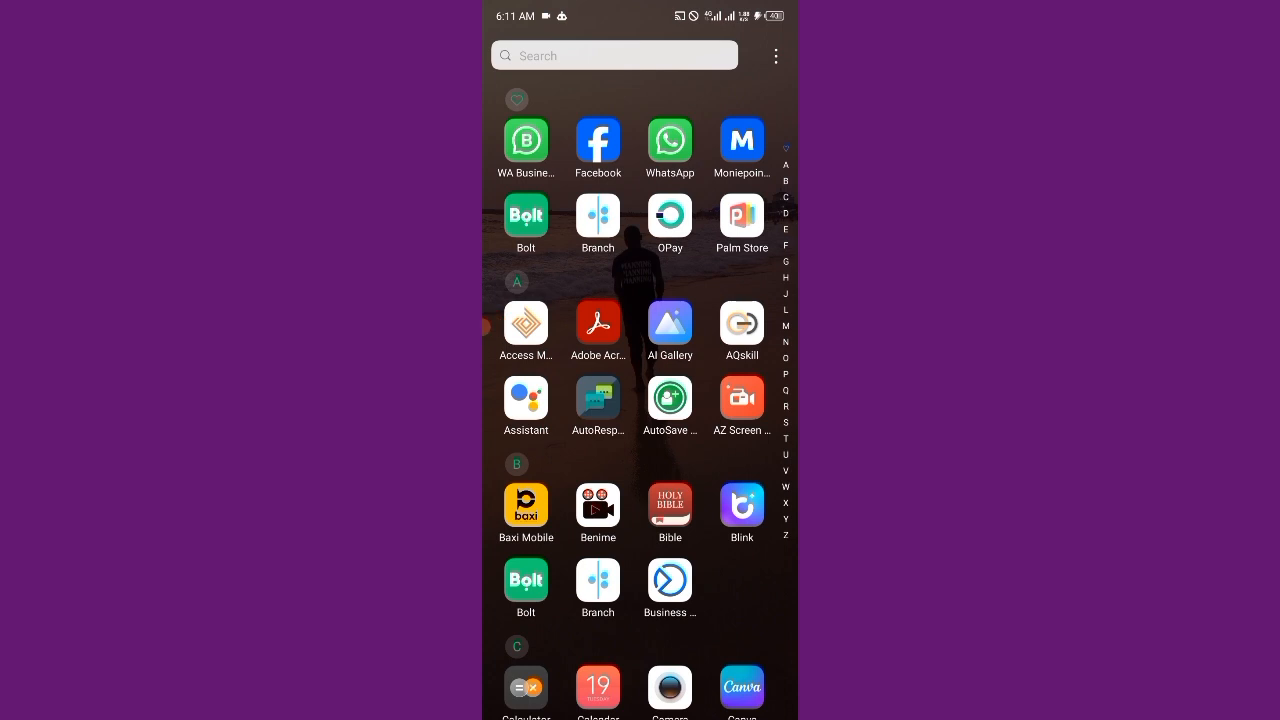
# Scroll the app drawer down to the C section to reach Canva.
pyautogui.scroll(-3)
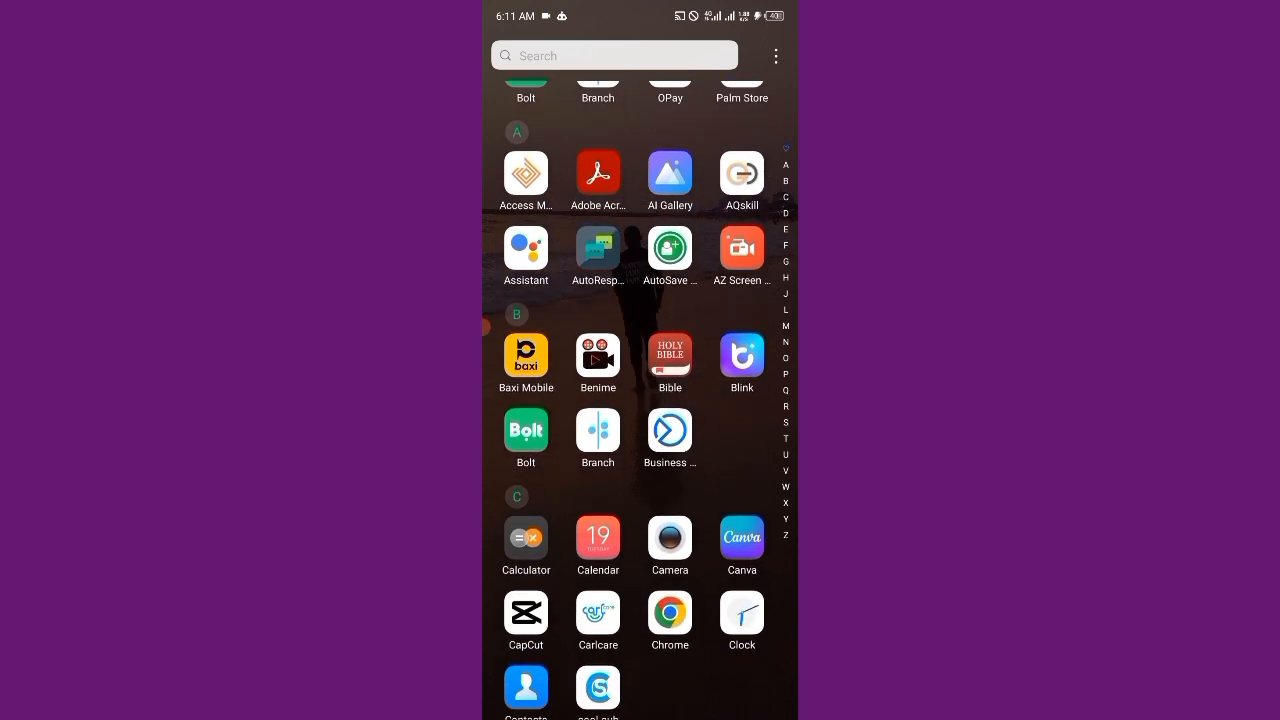
pyautogui.scroll(-3)
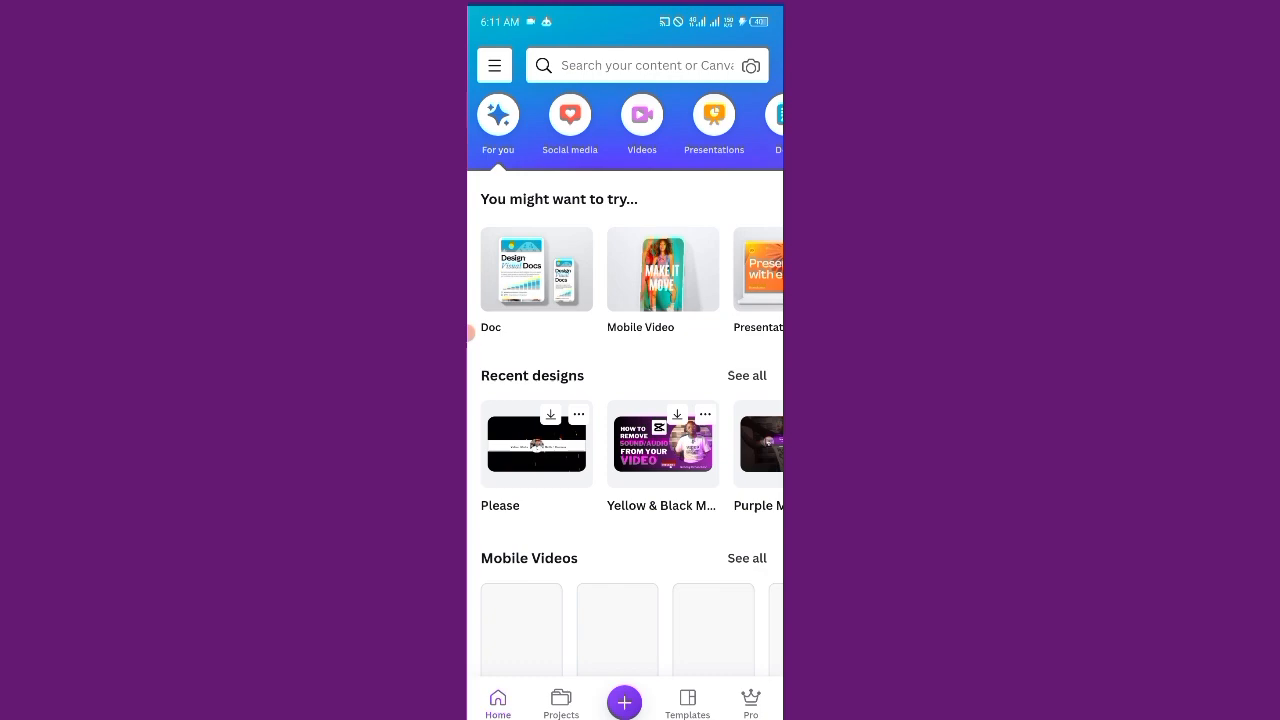
pyautogui.scroll(-3)
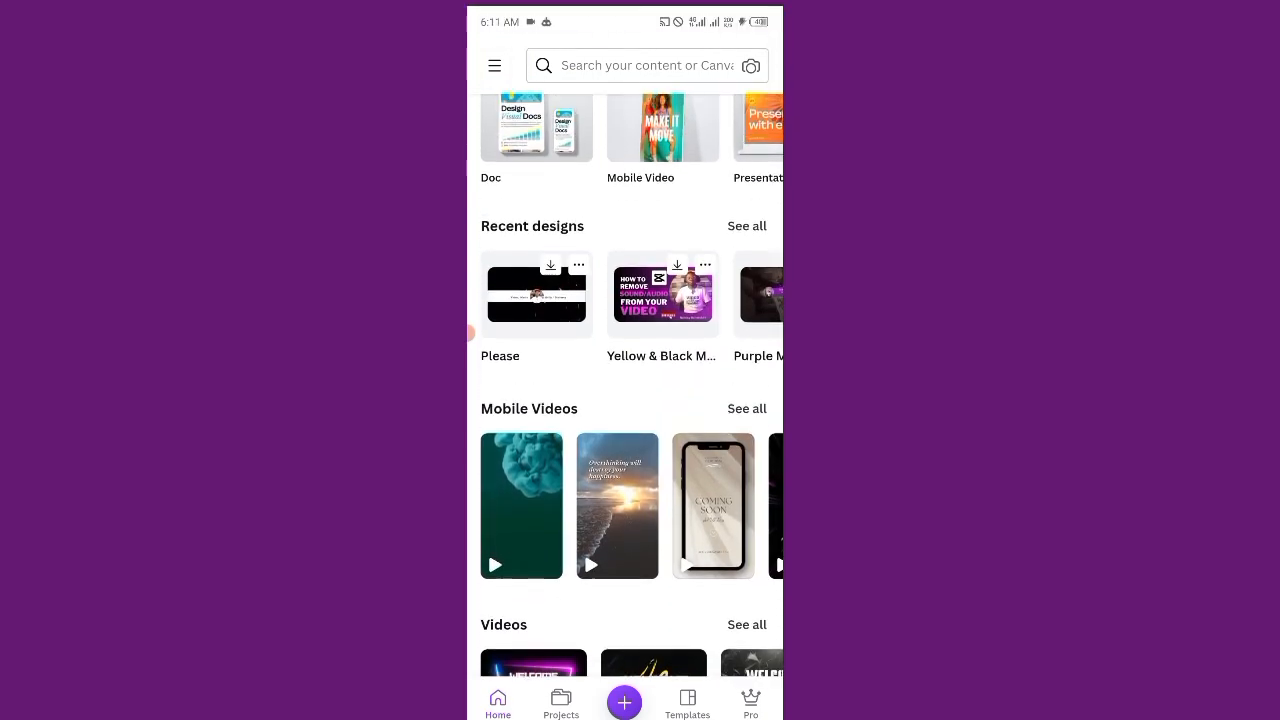
pyautogui.click(624, 700)
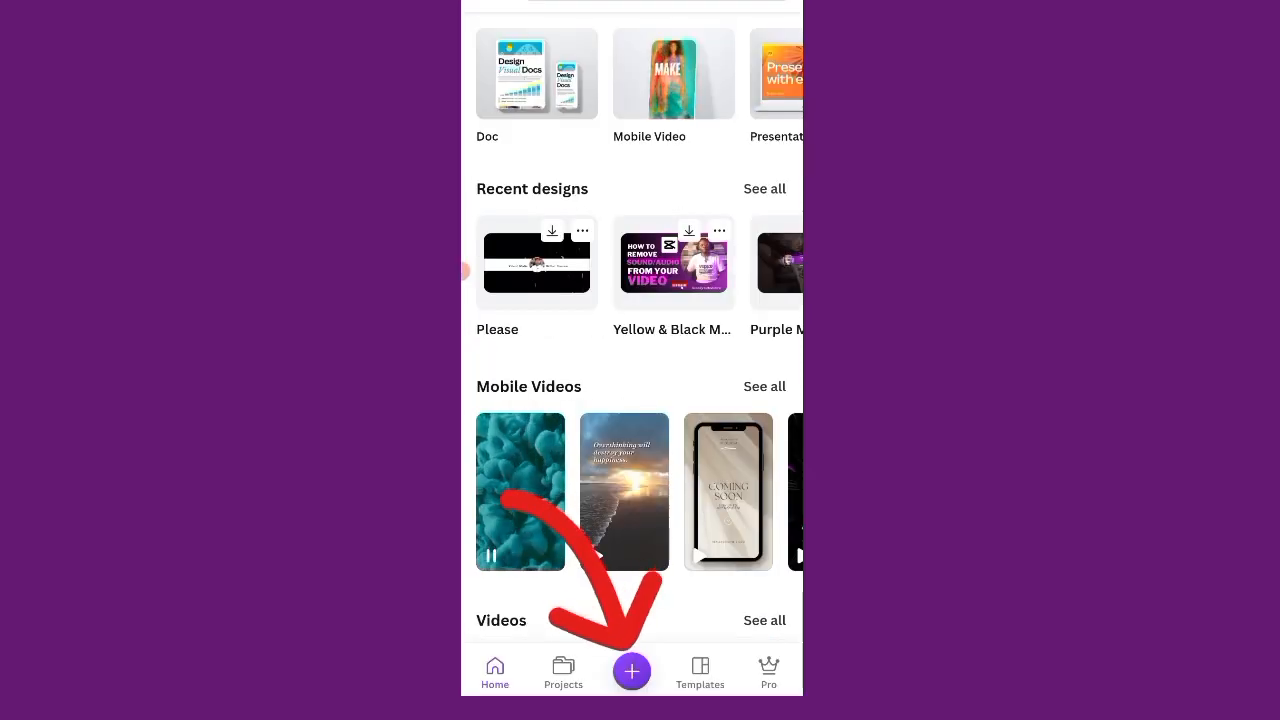
# Create a new YouTube Thumbnail design at 1280 × 720 px from the suggested sizes.
pyautogui.click(632, 670)
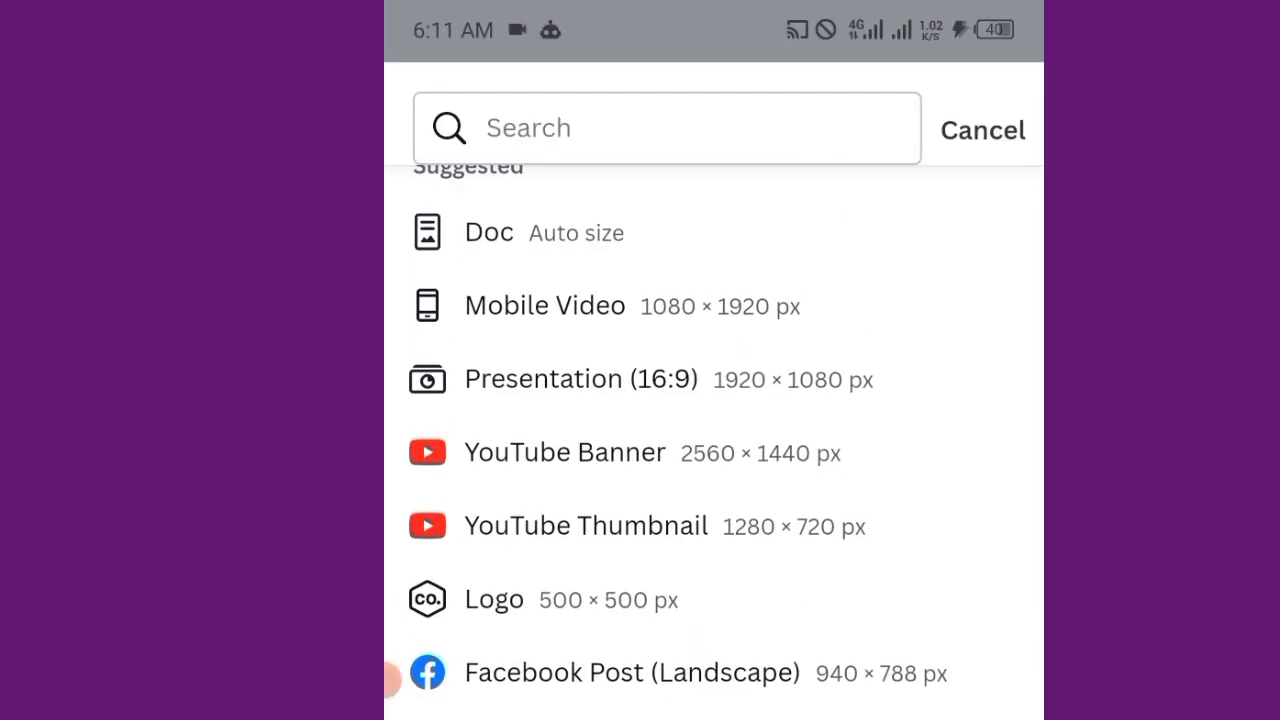
pyautogui.scroll(-3)
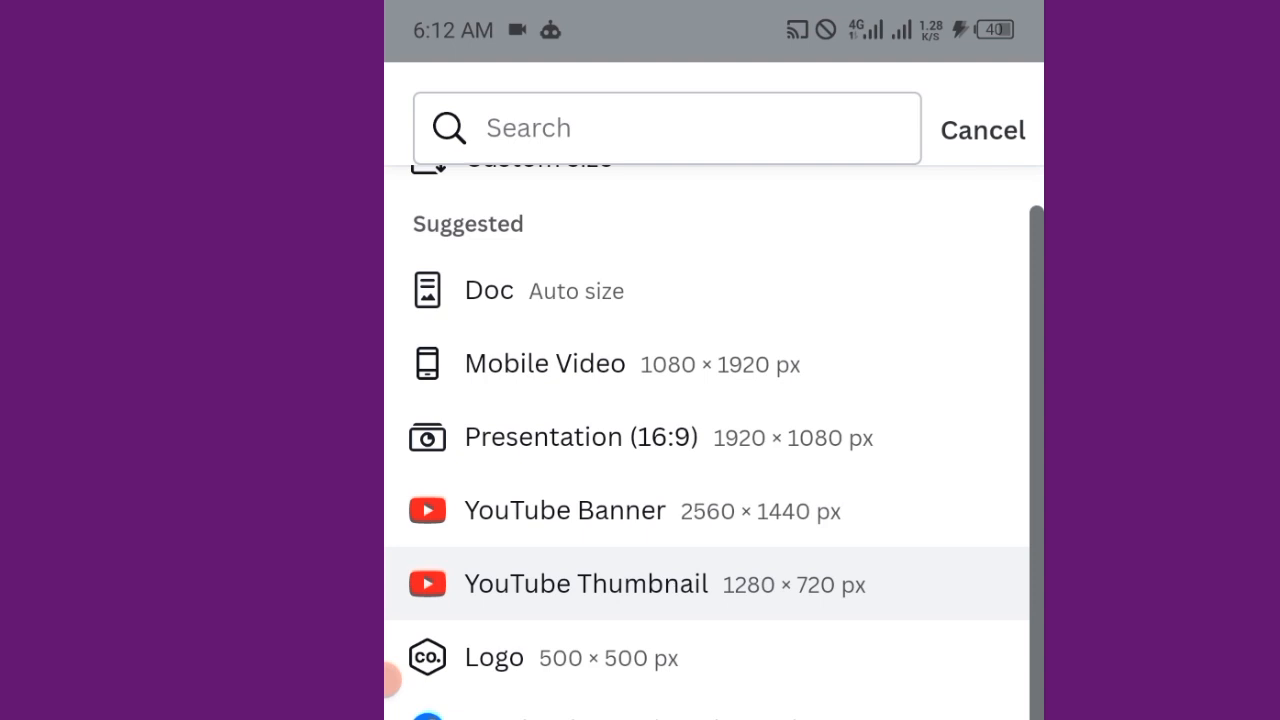
pyautogui.click(584, 584)
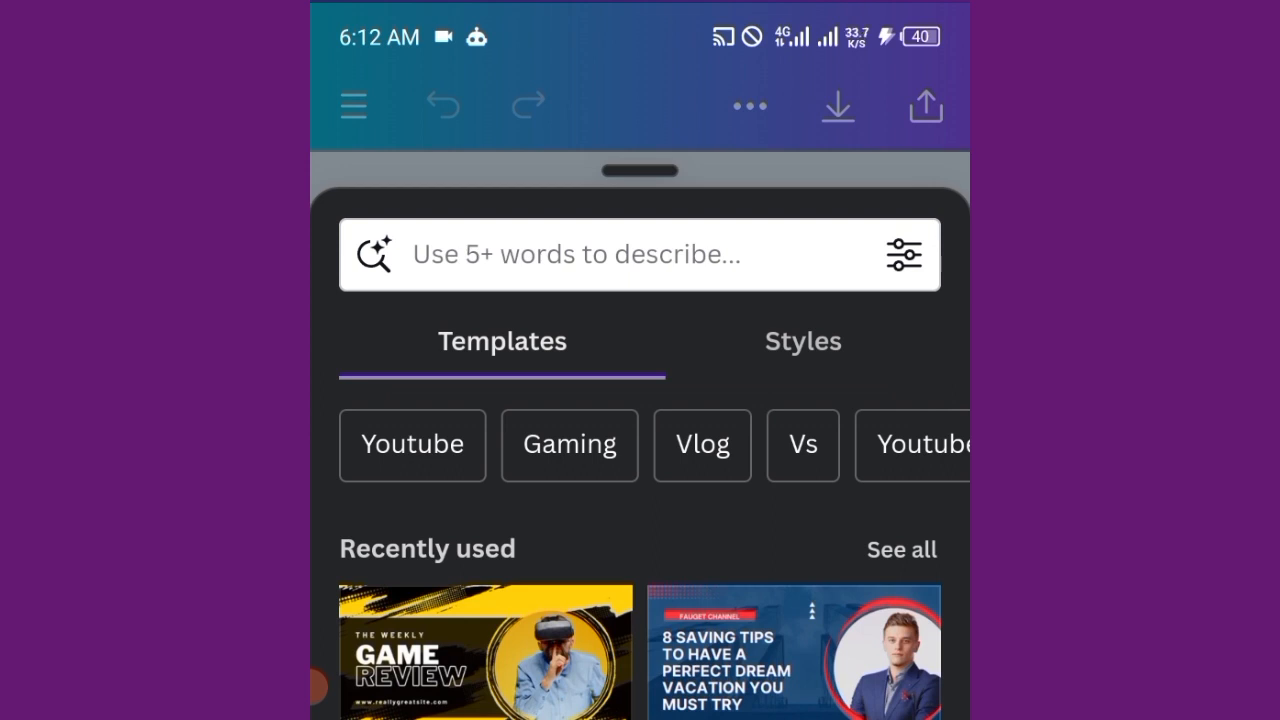
# Browse through the Templates panel suggestions before heading to the Gallery.
pyautogui.scroll(-3)
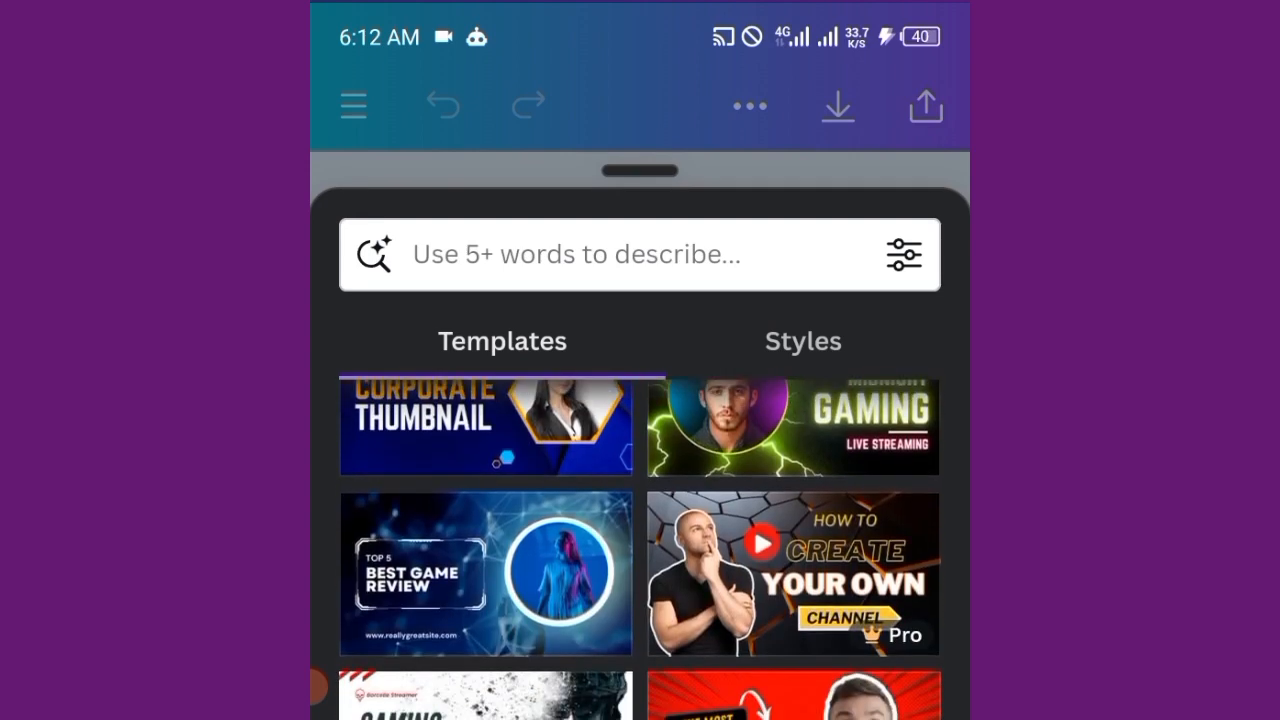
pyautogui.scroll(-3)
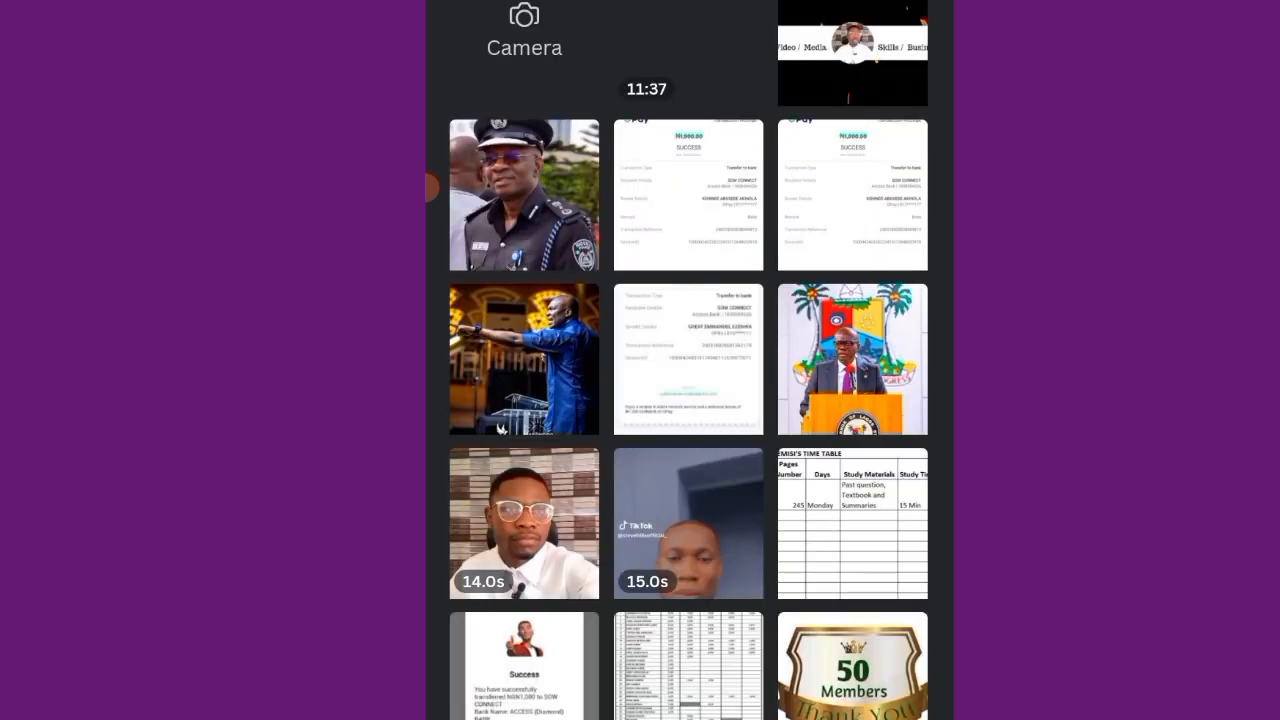
# Browse the Gallery and stock Photos, then show the stock Background images.
pyautogui.scroll(-3)
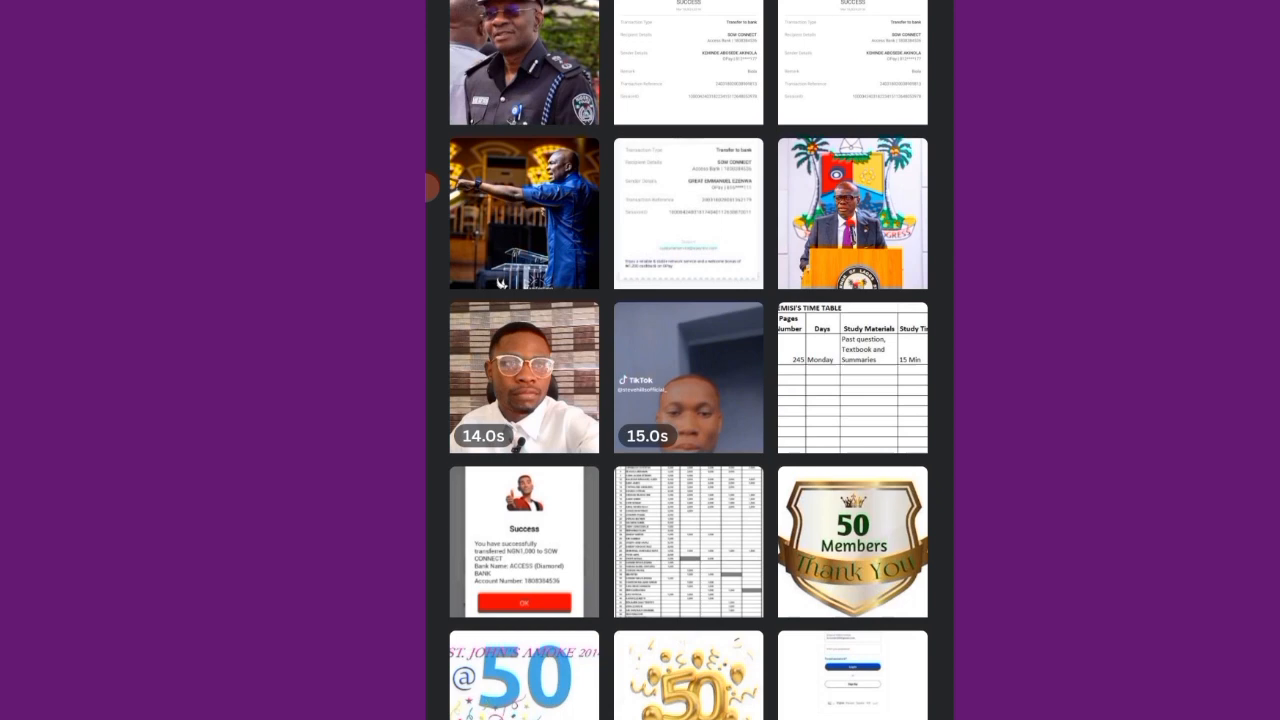
pyautogui.scroll(-3)
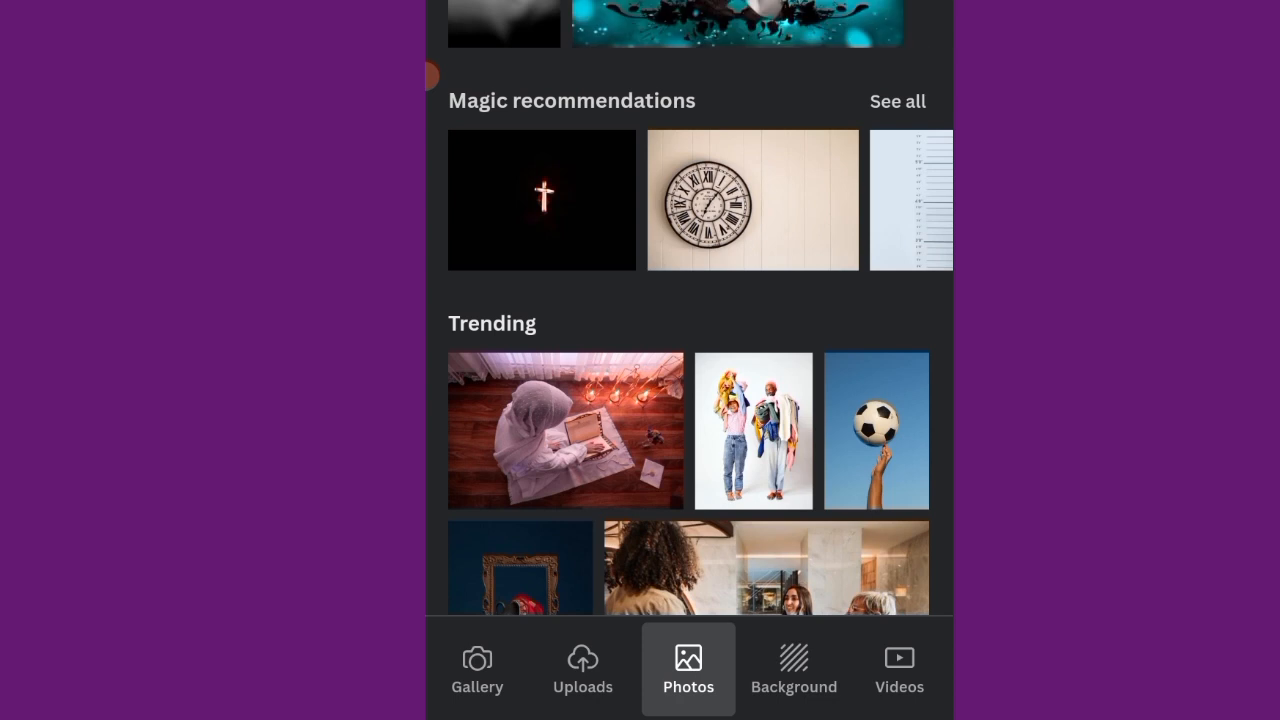
pyautogui.scroll(-3)
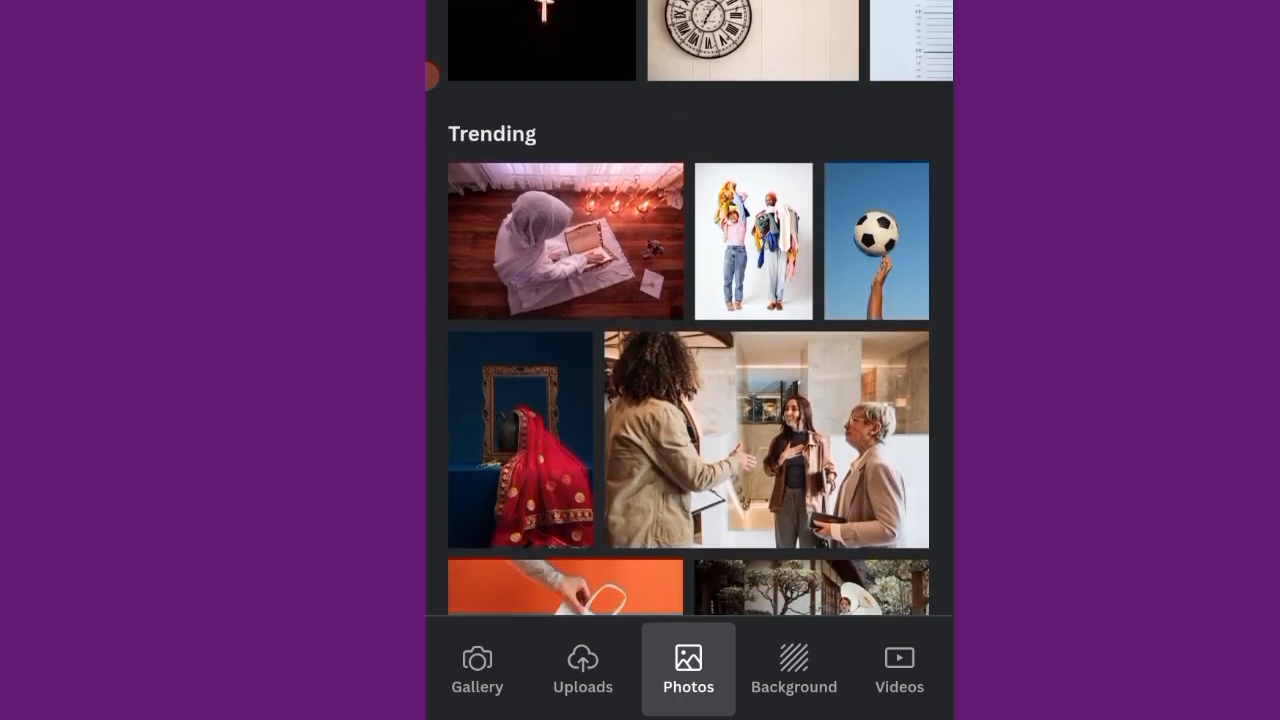
pyautogui.scroll(-3)
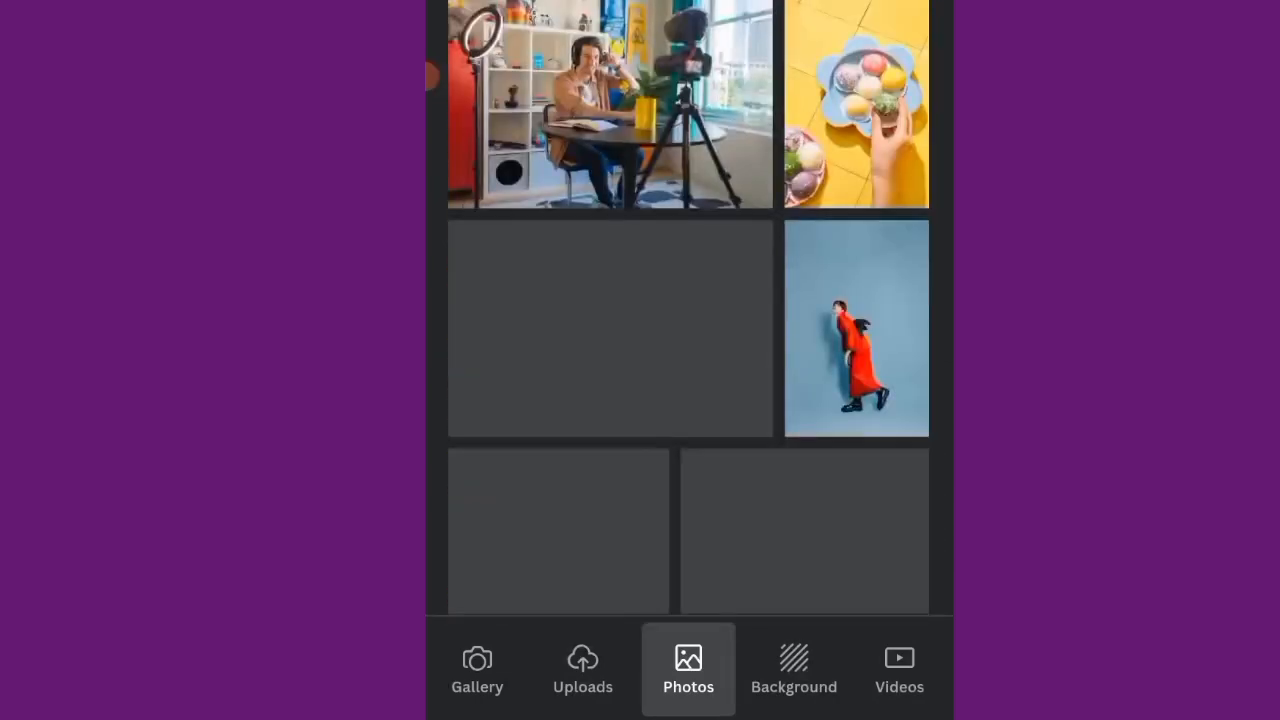
pyautogui.click(794, 668)
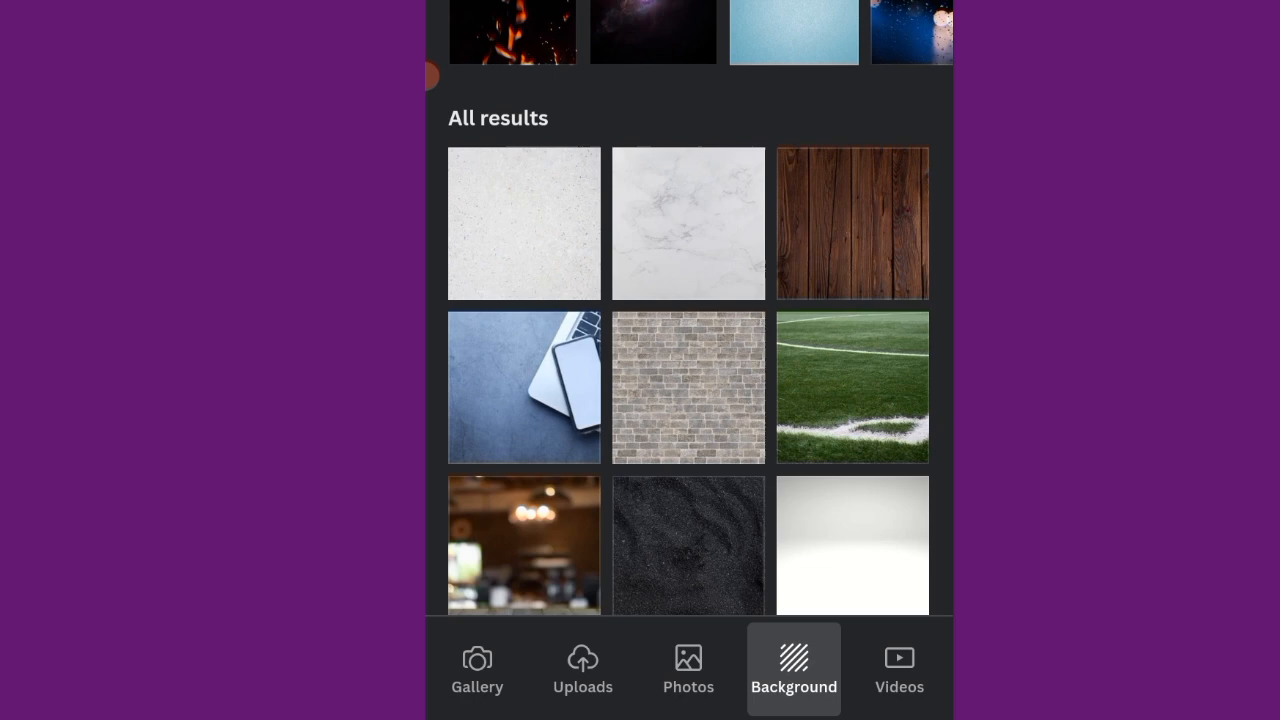
# Choose the moonlit night-sky photo from the Background results as the thumbnail background.
pyautogui.scroll(-3)
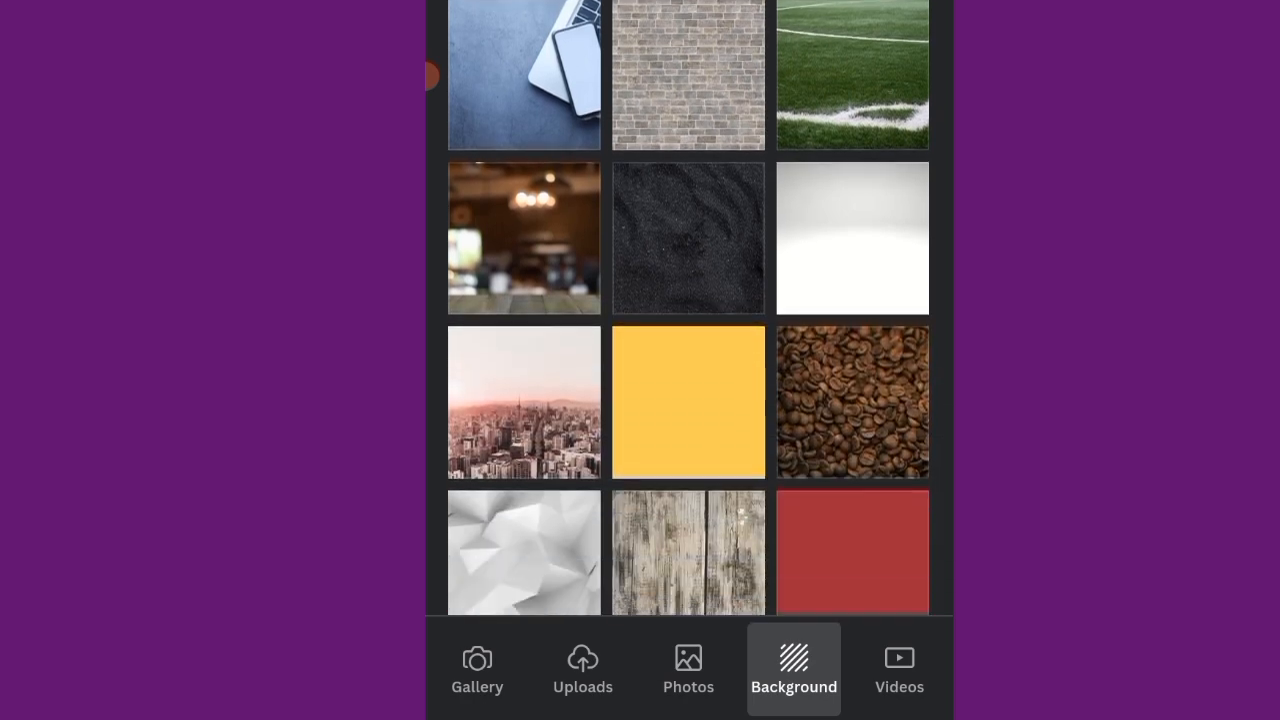
pyautogui.scroll(-3)
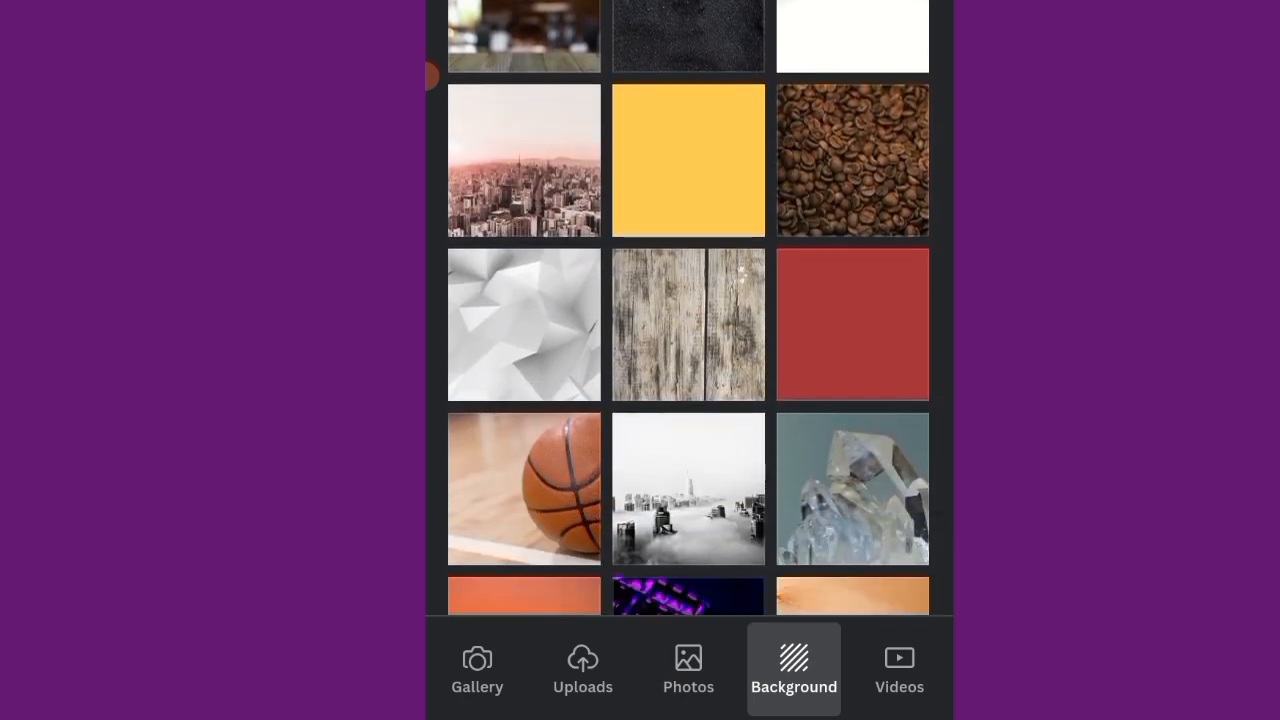
pyautogui.scroll(-3)
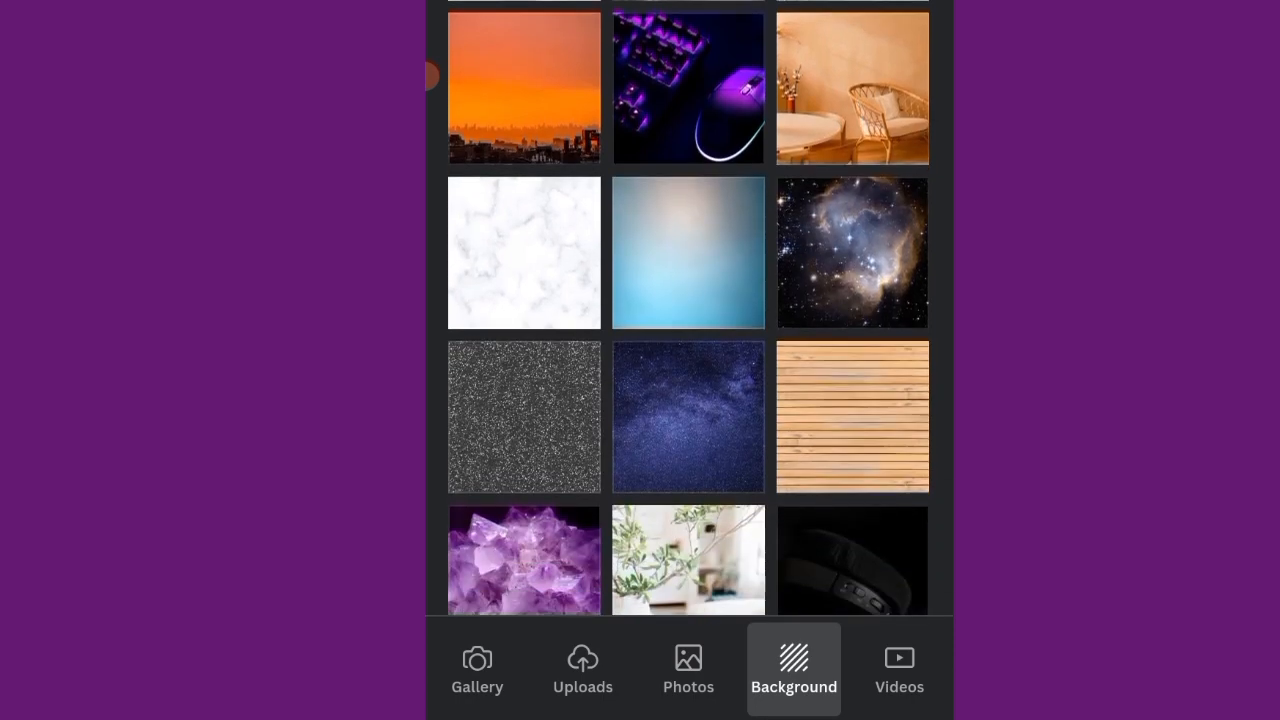
pyautogui.scroll(-3)
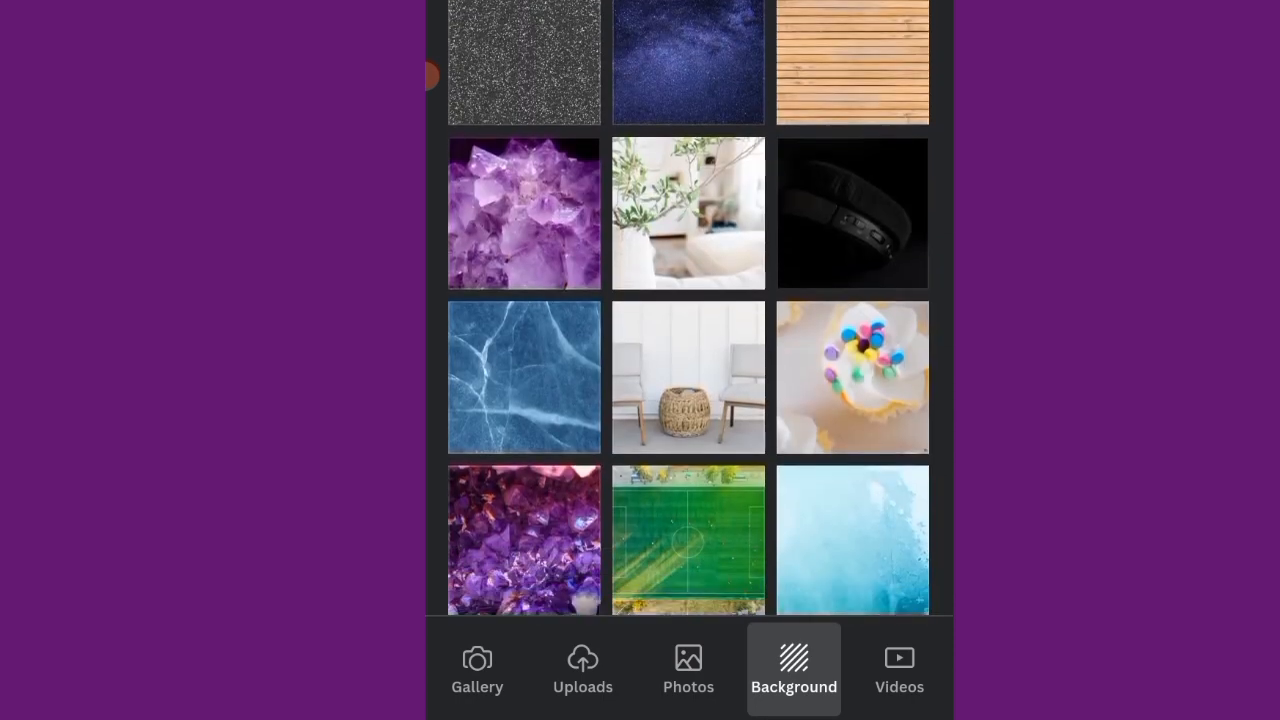
pyautogui.scroll(-3)
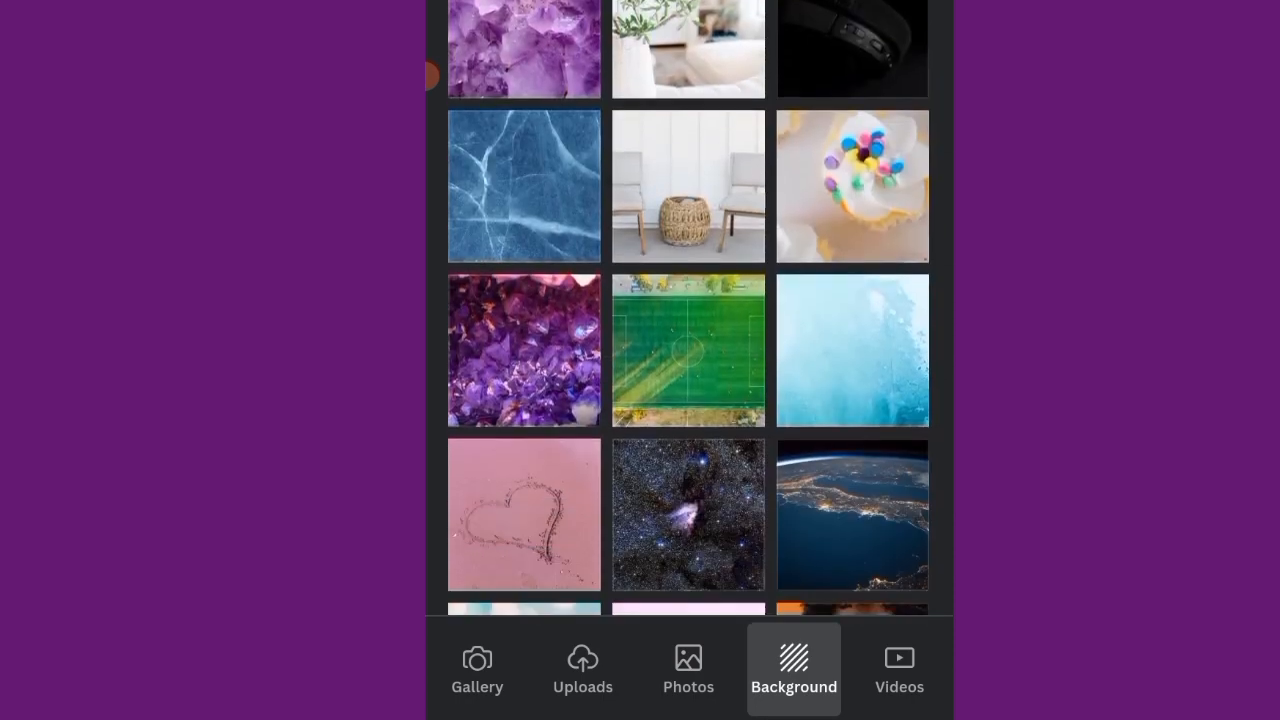
pyautogui.scroll(-3)
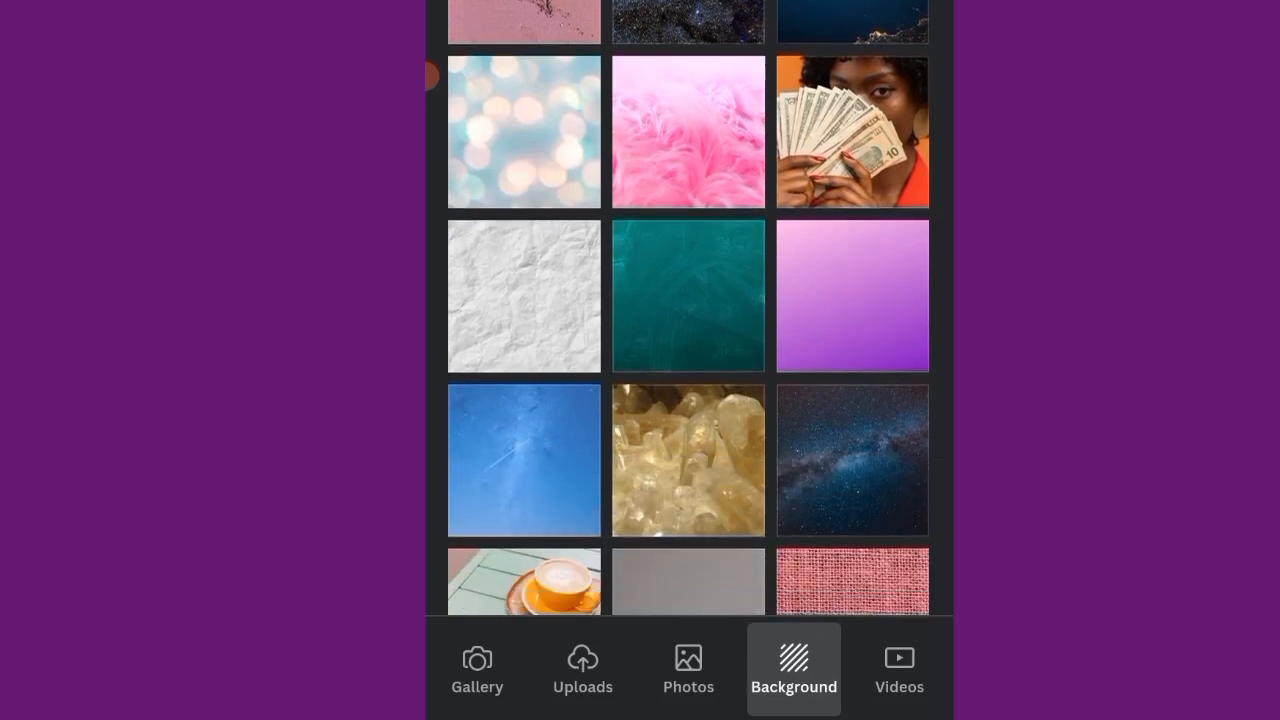
pyautogui.scroll(-3)
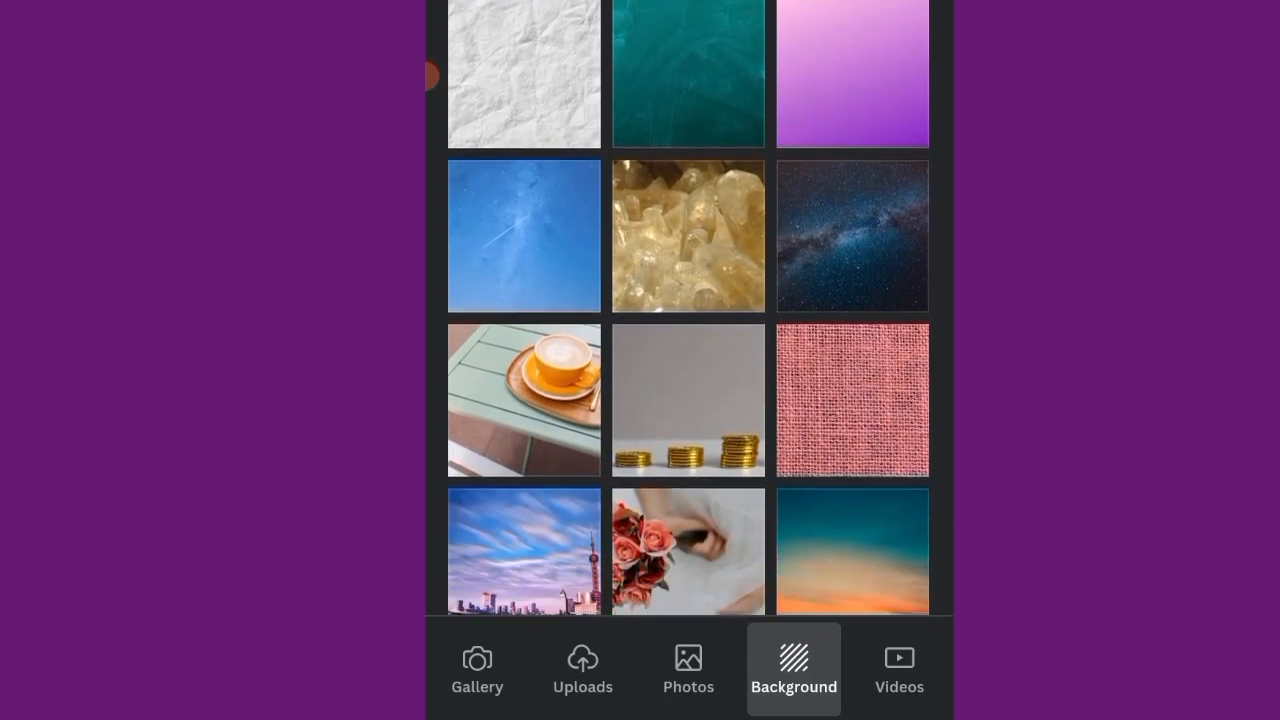
pyautogui.scroll(-3)
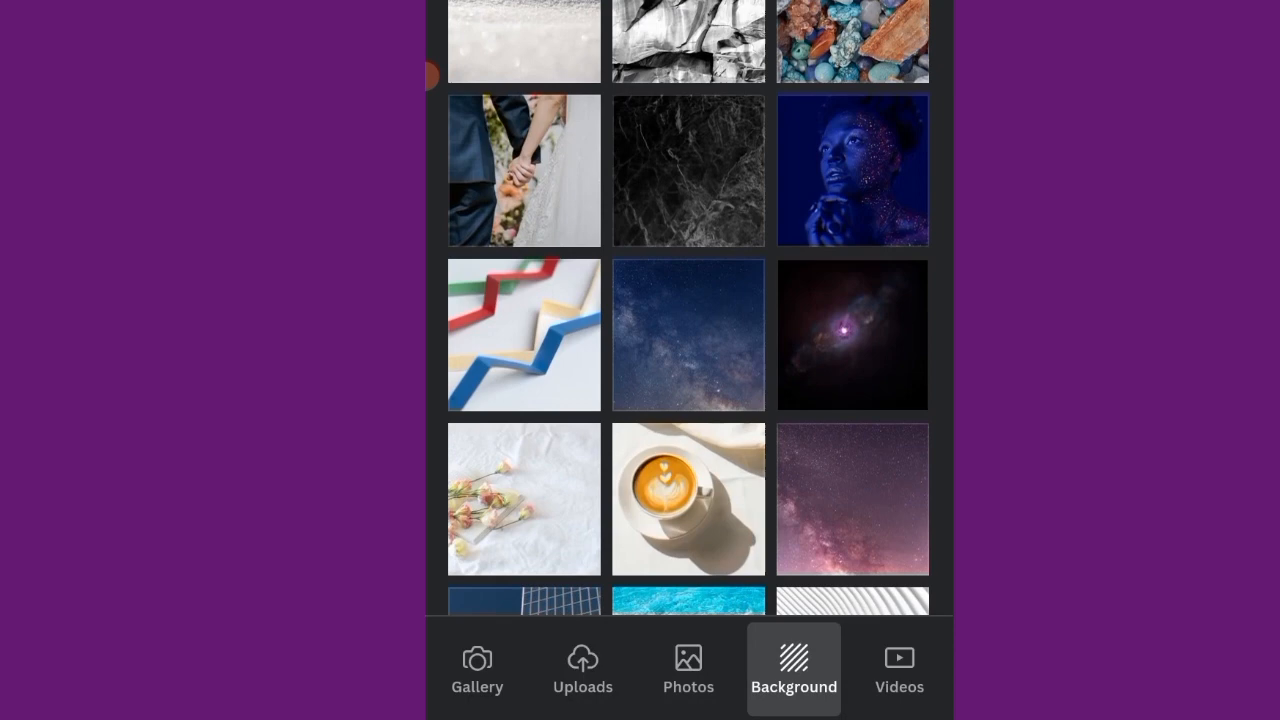
pyautogui.scroll(-3)
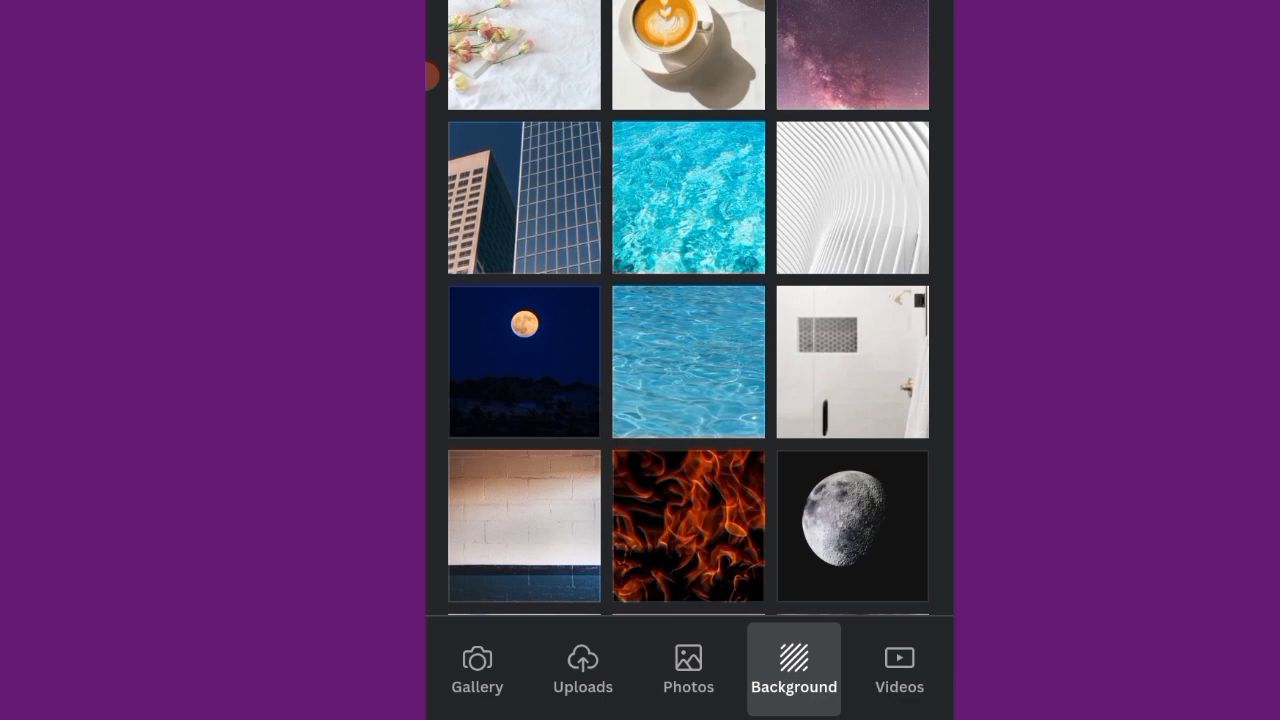
pyautogui.click(524, 360)
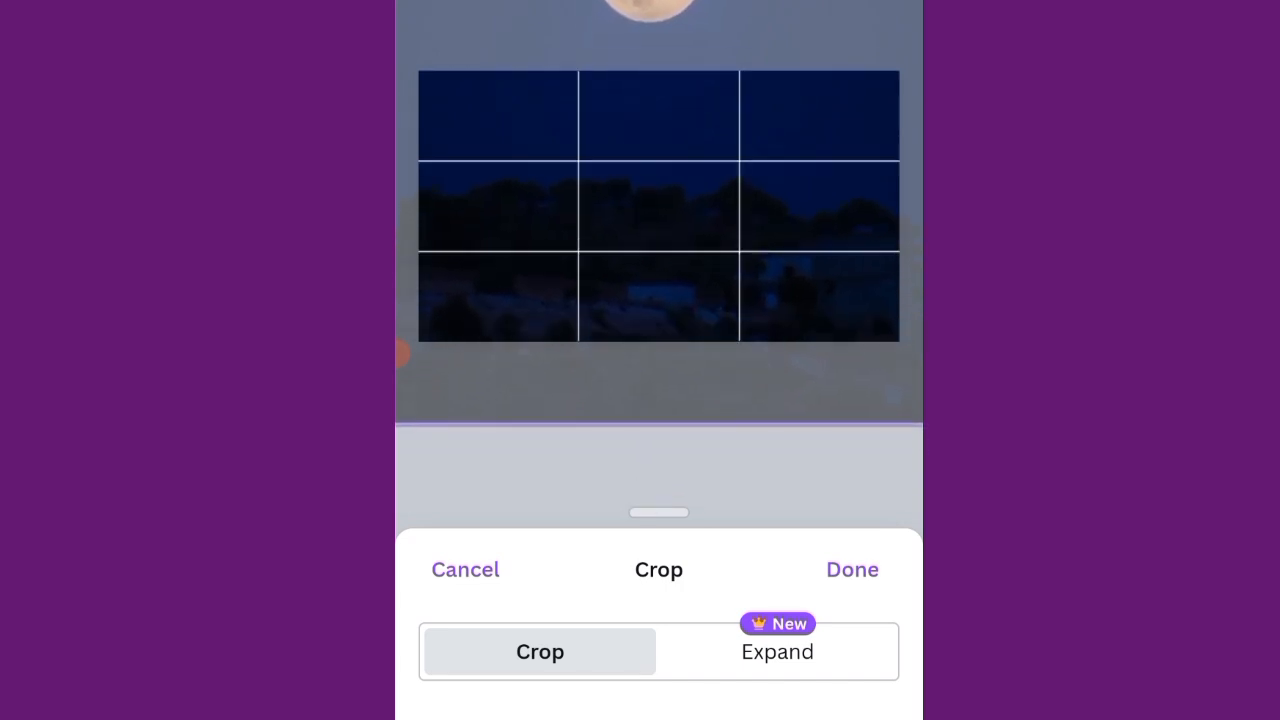
# Crop the background so the dark sky and treeline fill the frame without the moon.
pyautogui.click(852, 568)
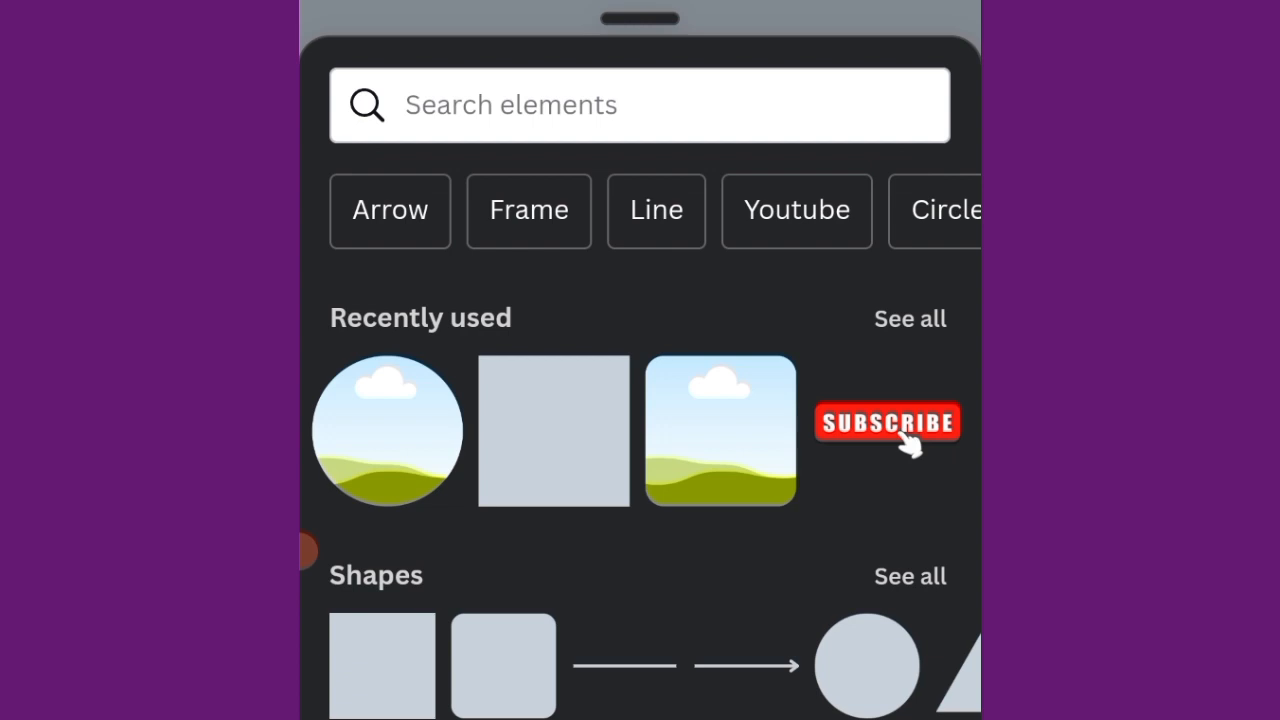
# Search Elements for Frame, add a circle frame filled with the portrait photo on the right.
pyautogui.click(640, 104)
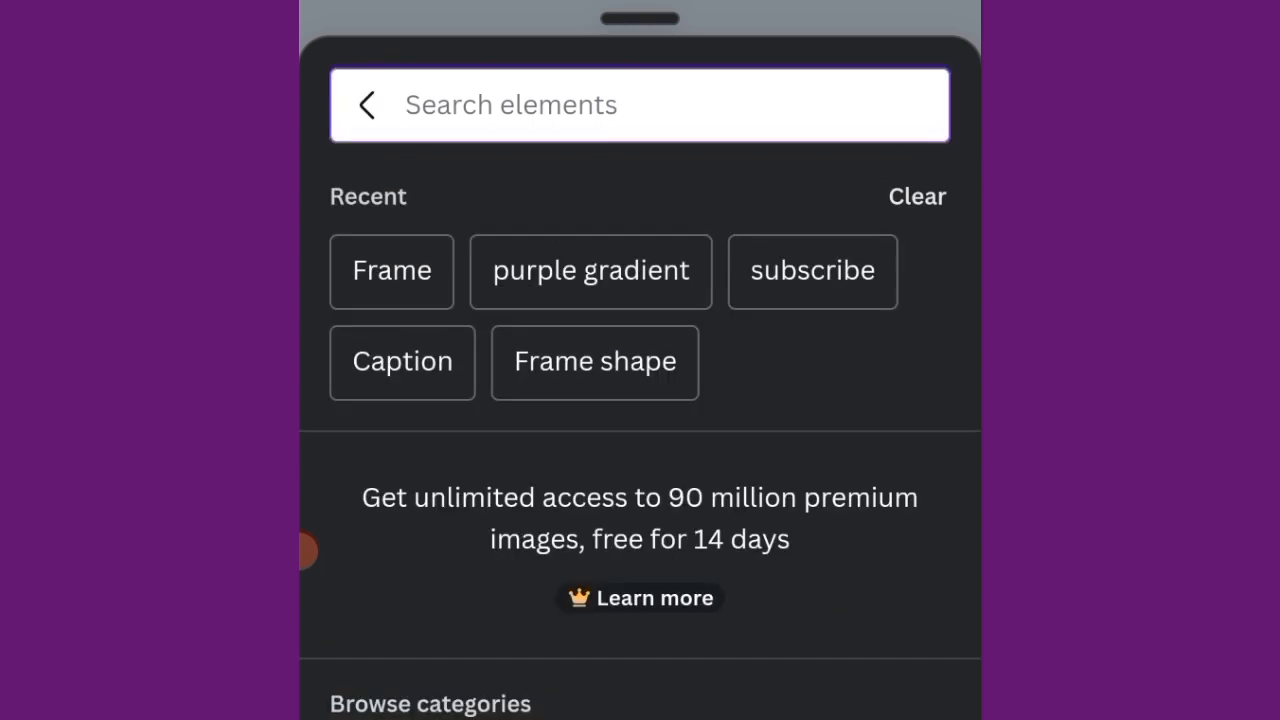
pyautogui.click(392, 272)
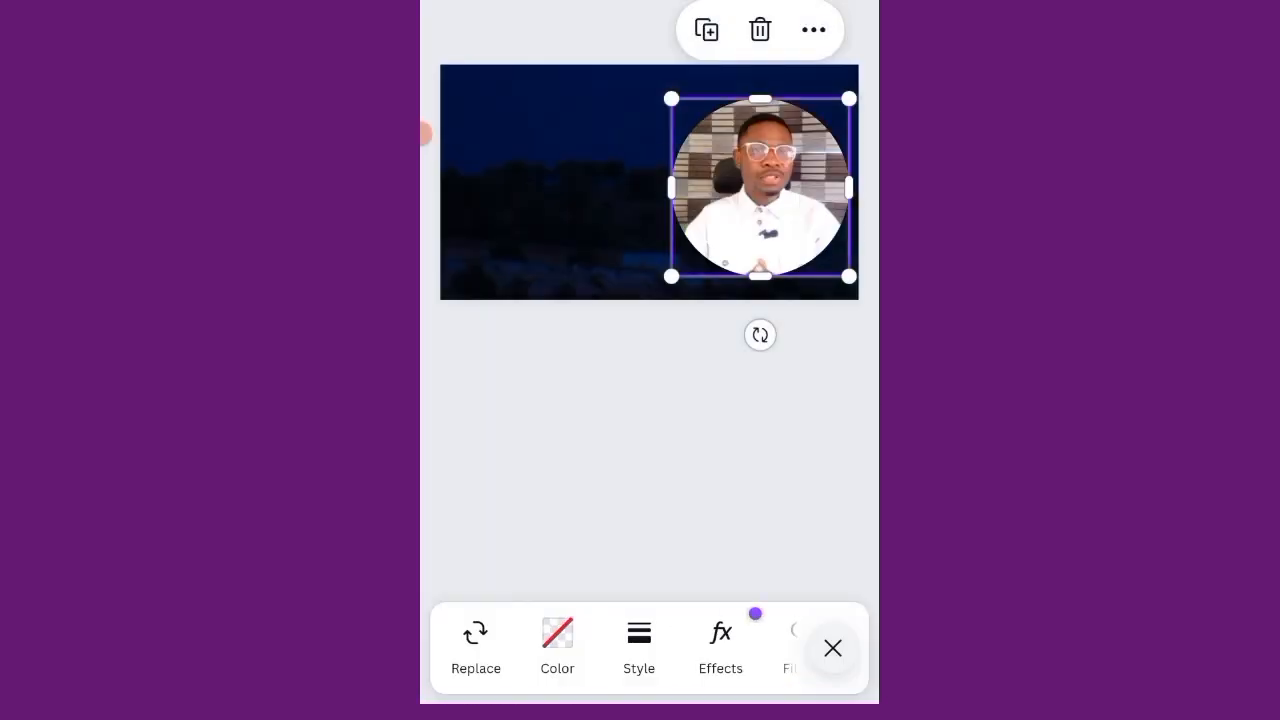
pyautogui.click(832, 648)
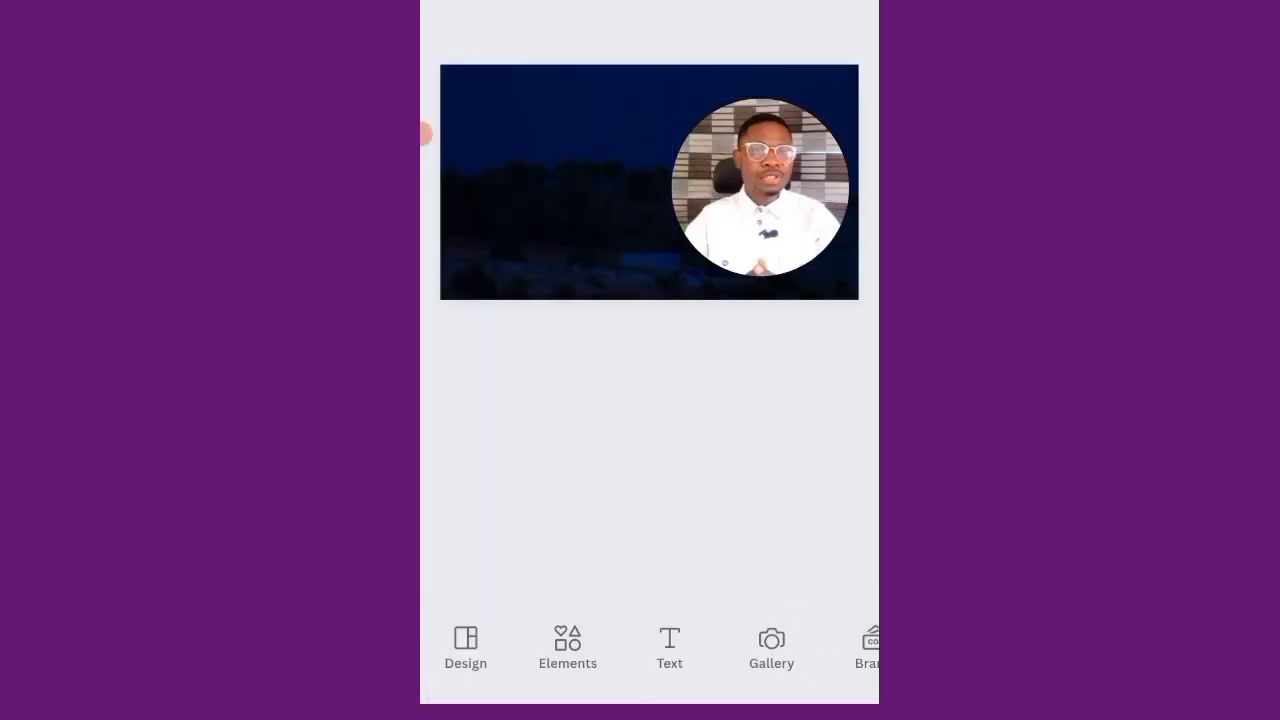
# Add a 'Thumbnail' text line, duplicate it and edit the copy into 'Tutorial' below.
pyautogui.click(668, 648)
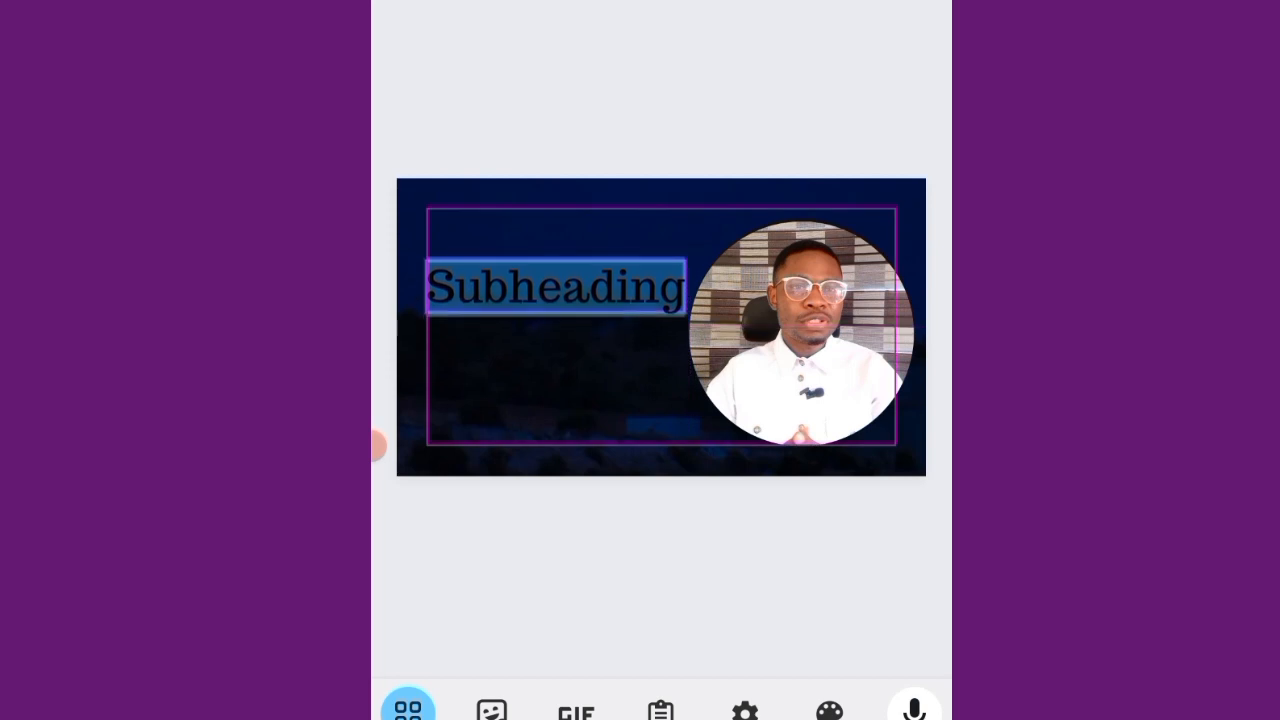
pyautogui.click(556, 290)
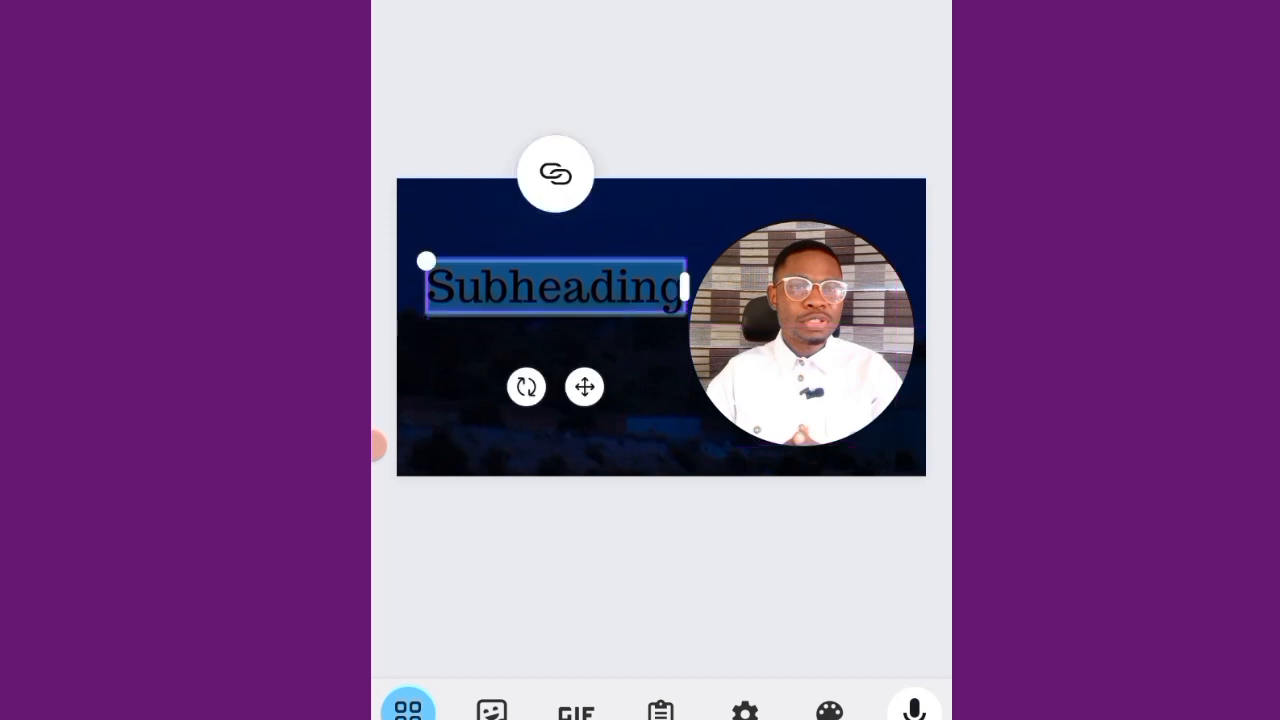
pyautogui.write('Thumbnail')
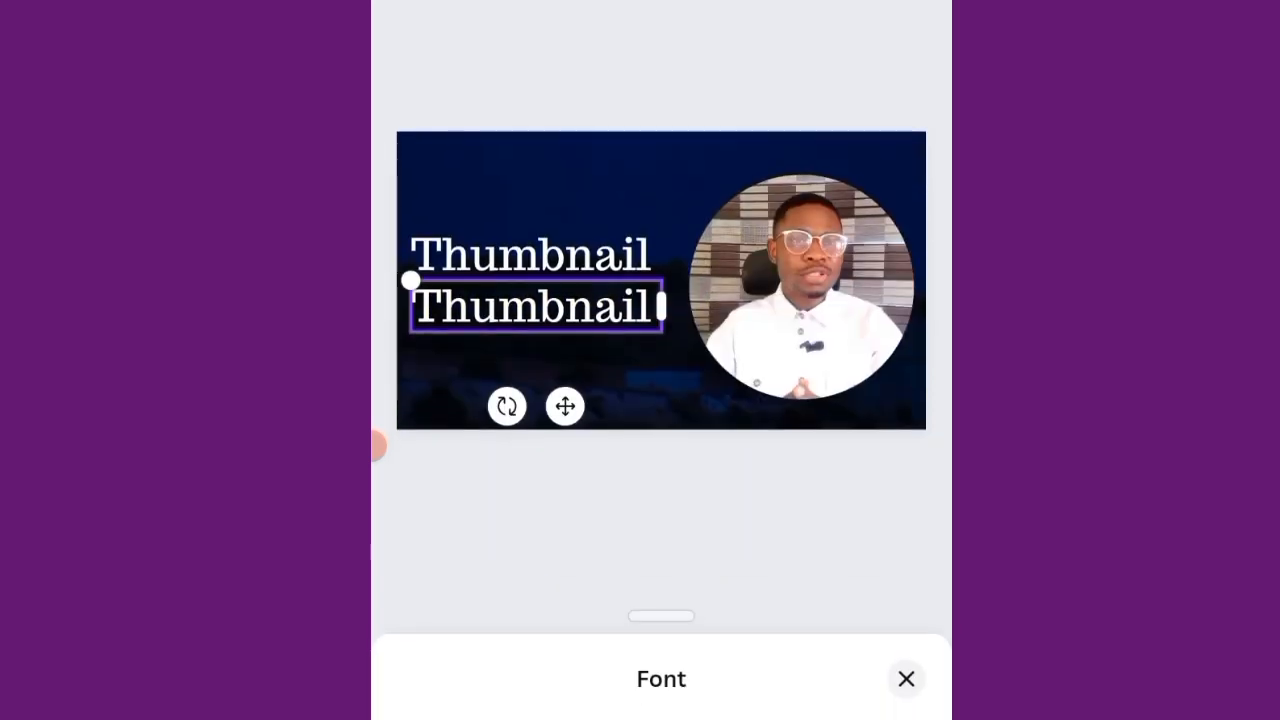
pyautogui.click(904, 678)
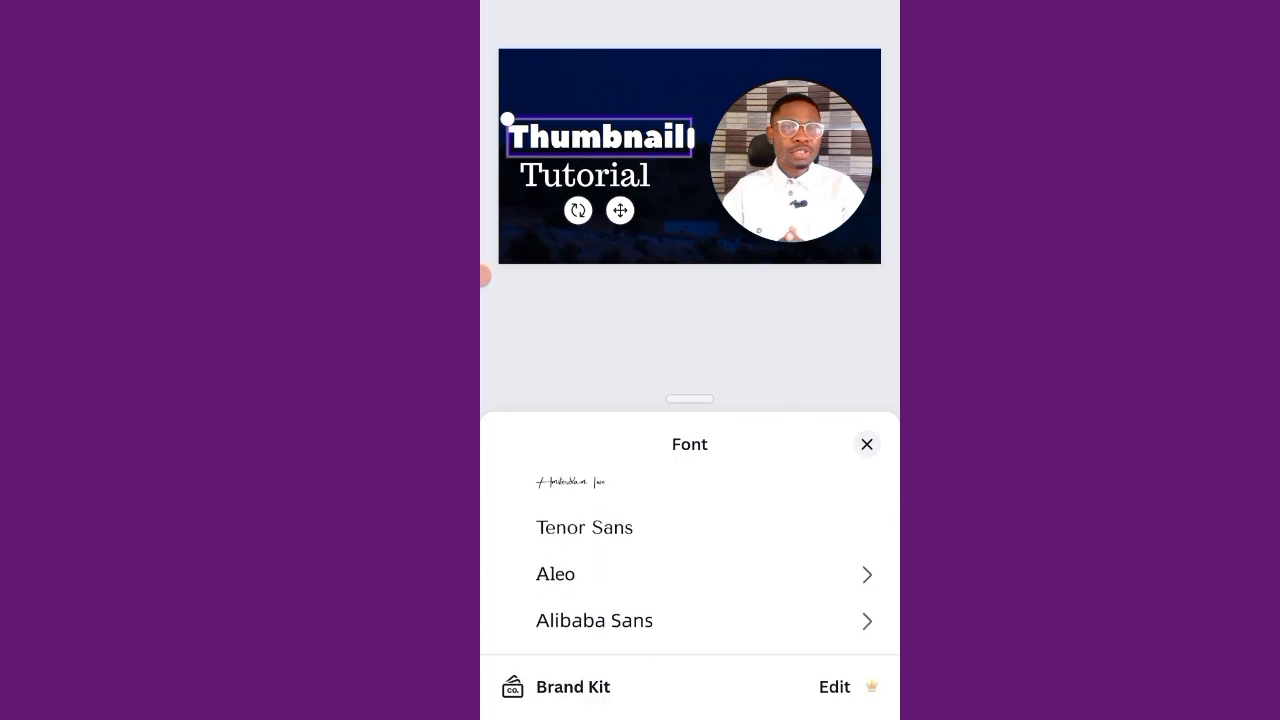
# Try Anton on 'Thumbnail', then settle on bold Archivo Black and close the font list.
pyautogui.scroll(-3)
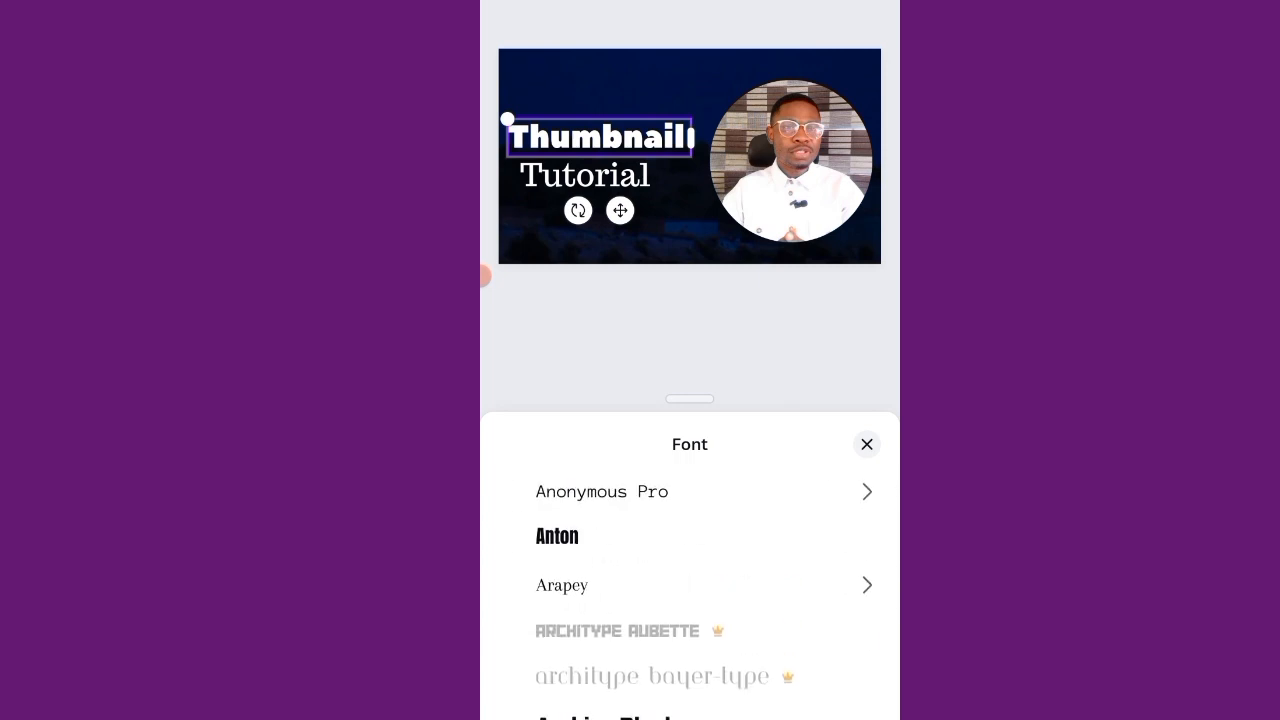
pyautogui.click(556, 536)
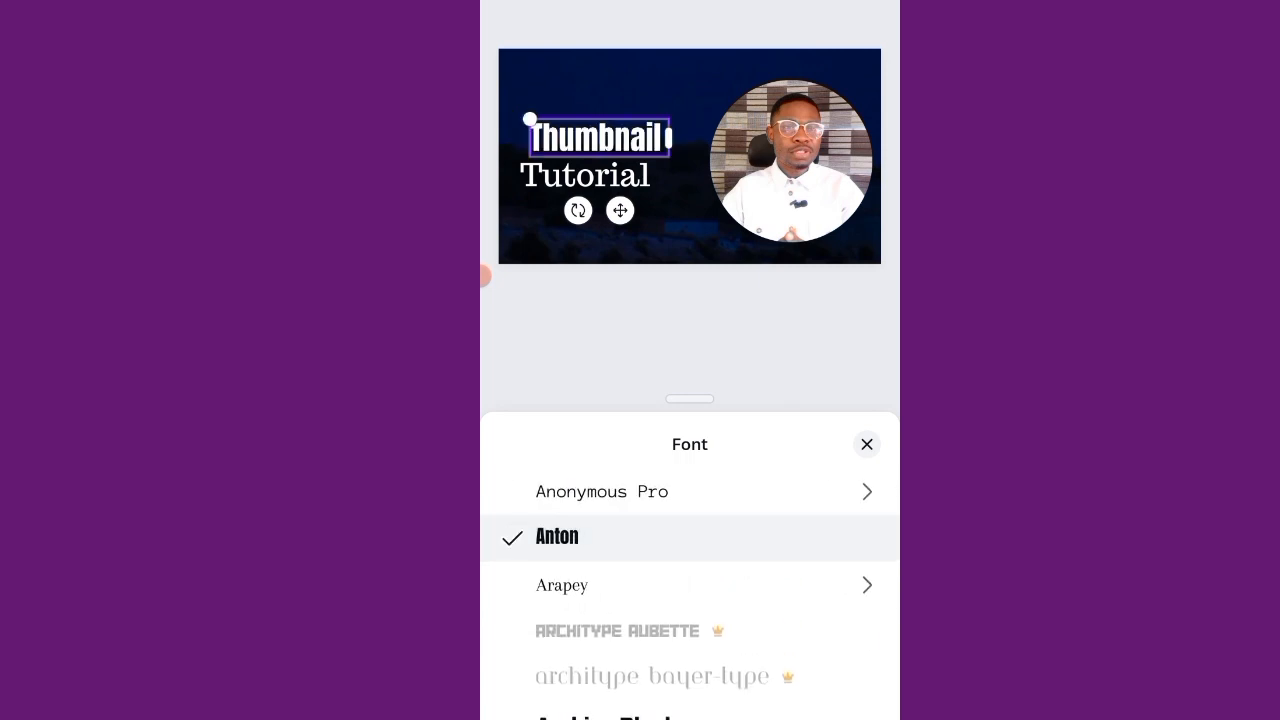
pyautogui.scroll(-3)
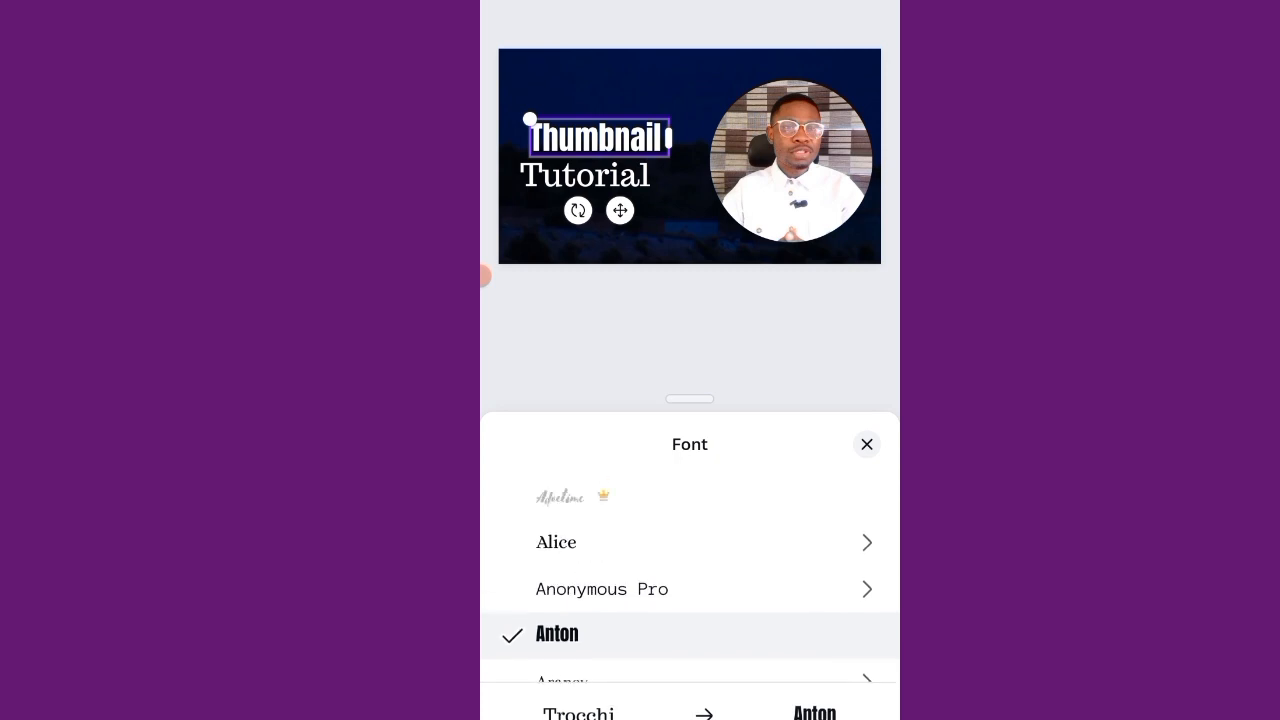
pyautogui.scroll(-3)
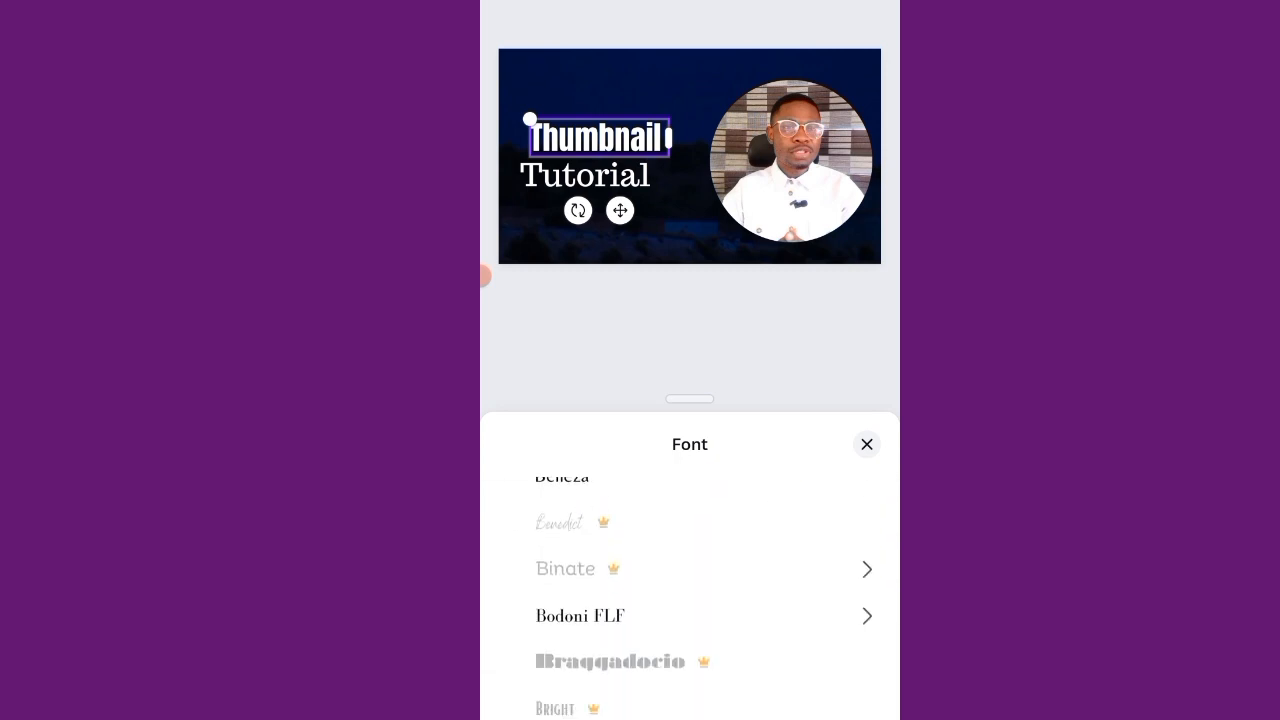
pyautogui.scroll(-3)
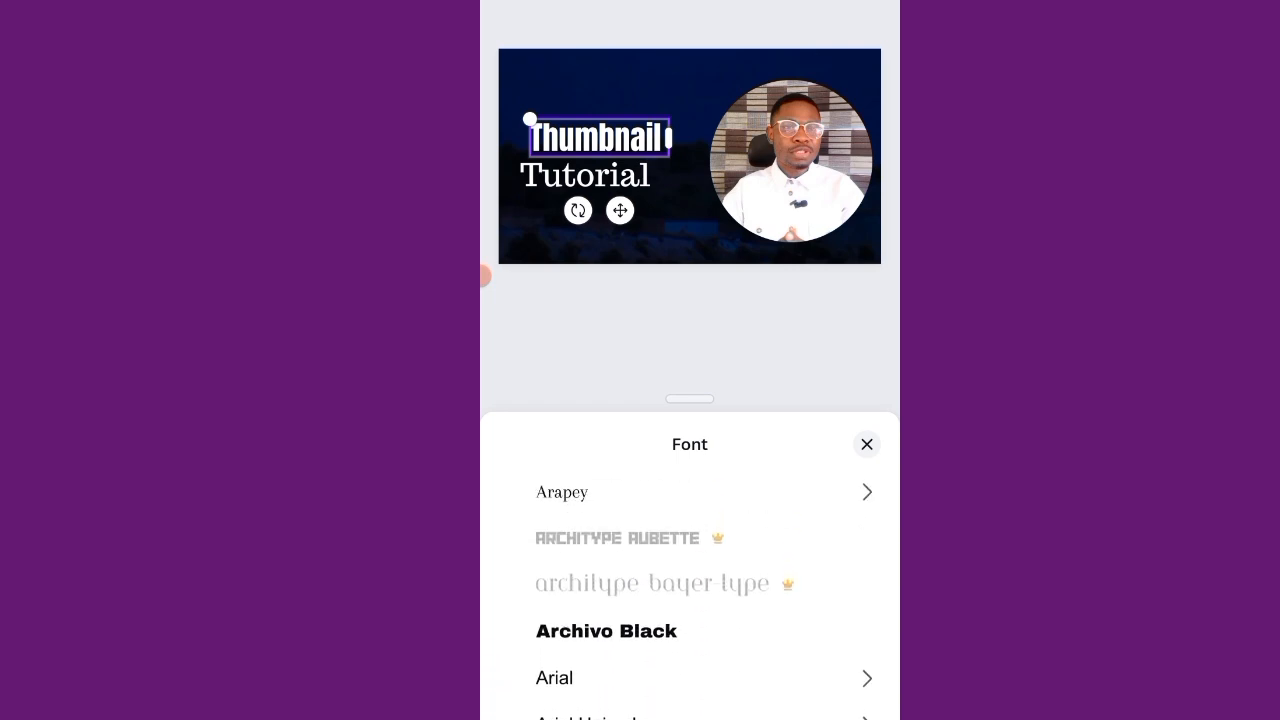
pyautogui.click(606, 630)
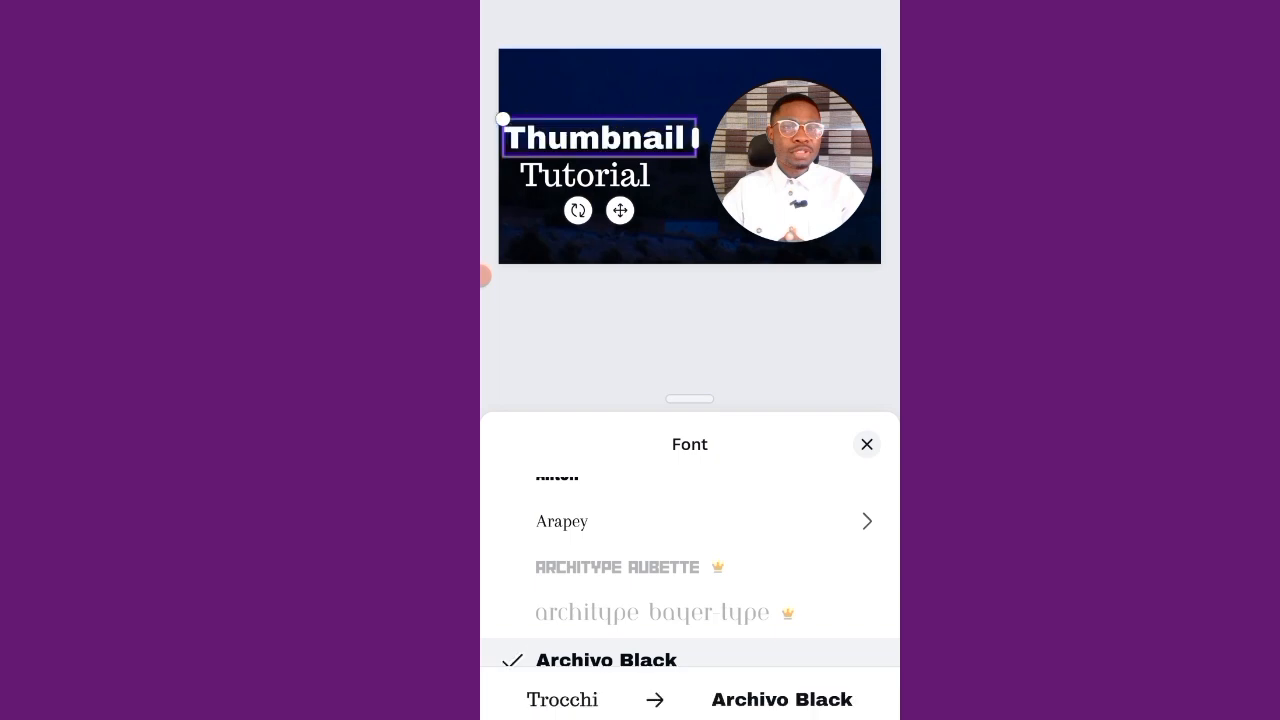
pyautogui.click(866, 444)
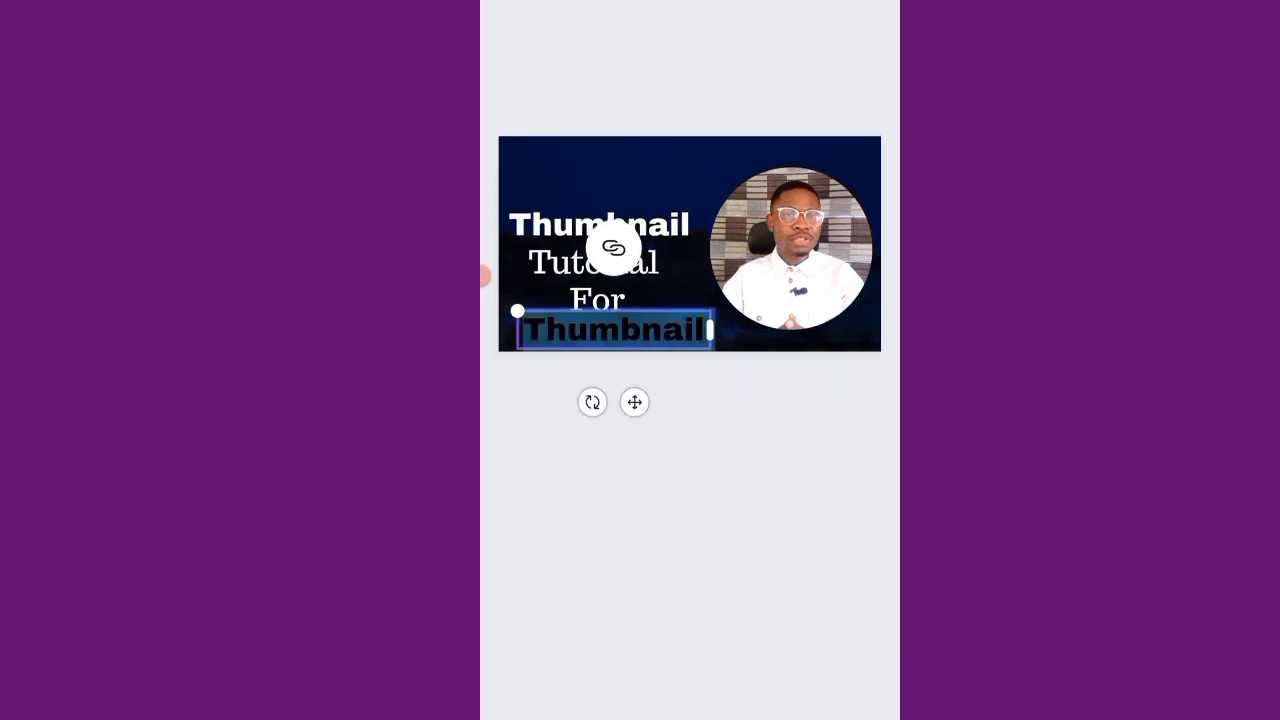
# Type 'Beginners' as the fourth line and arrange 'Tutorial For' onto one row.
pyautogui.write('Beg')
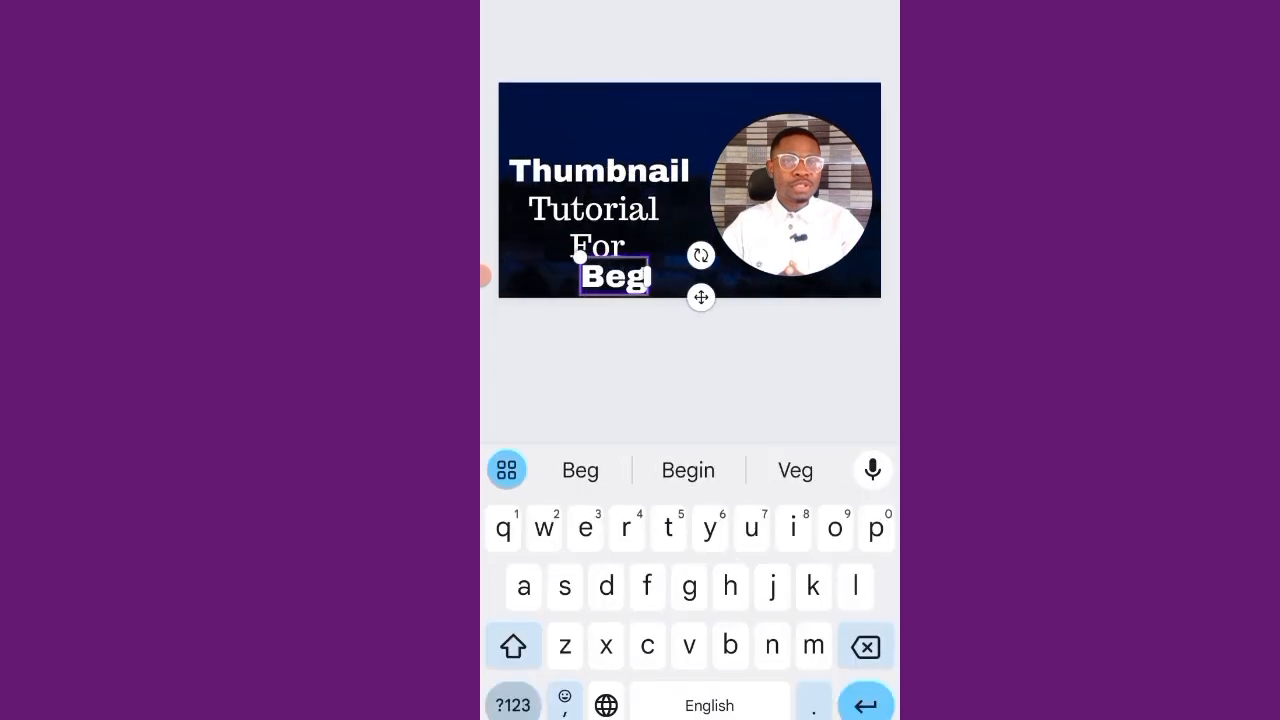
pyautogui.click(580, 470)
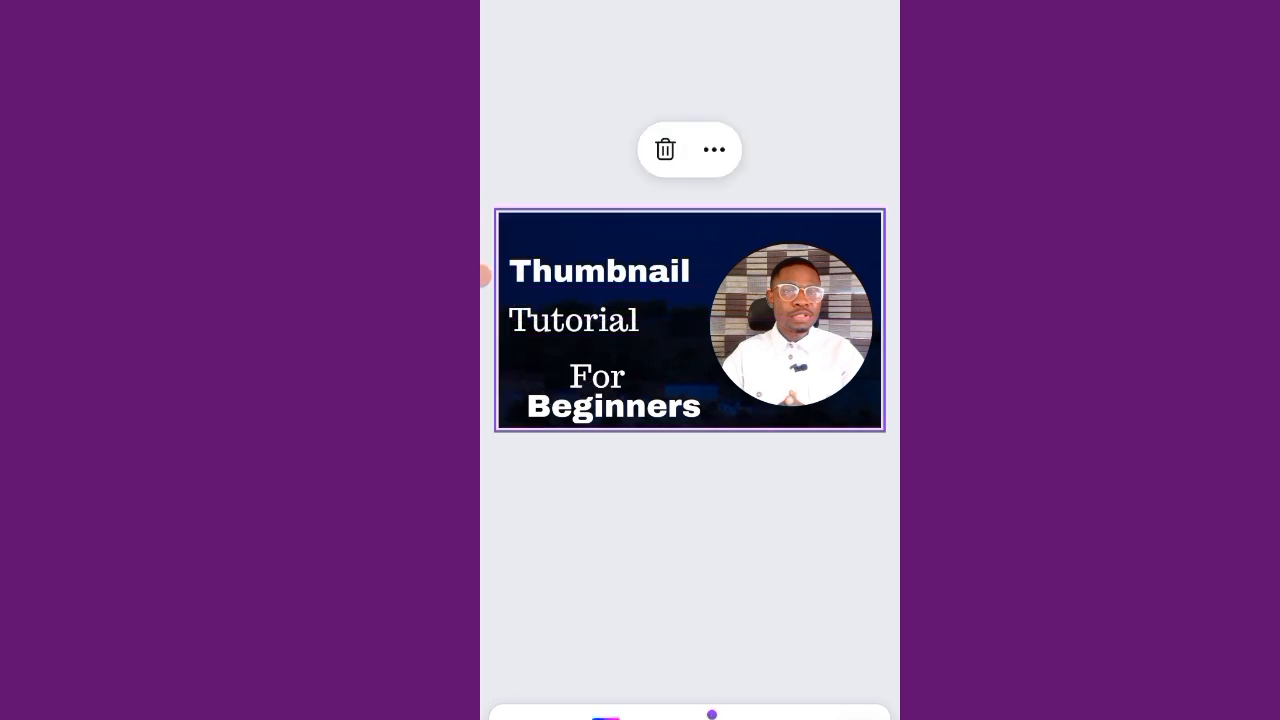
pyautogui.click(596, 376)
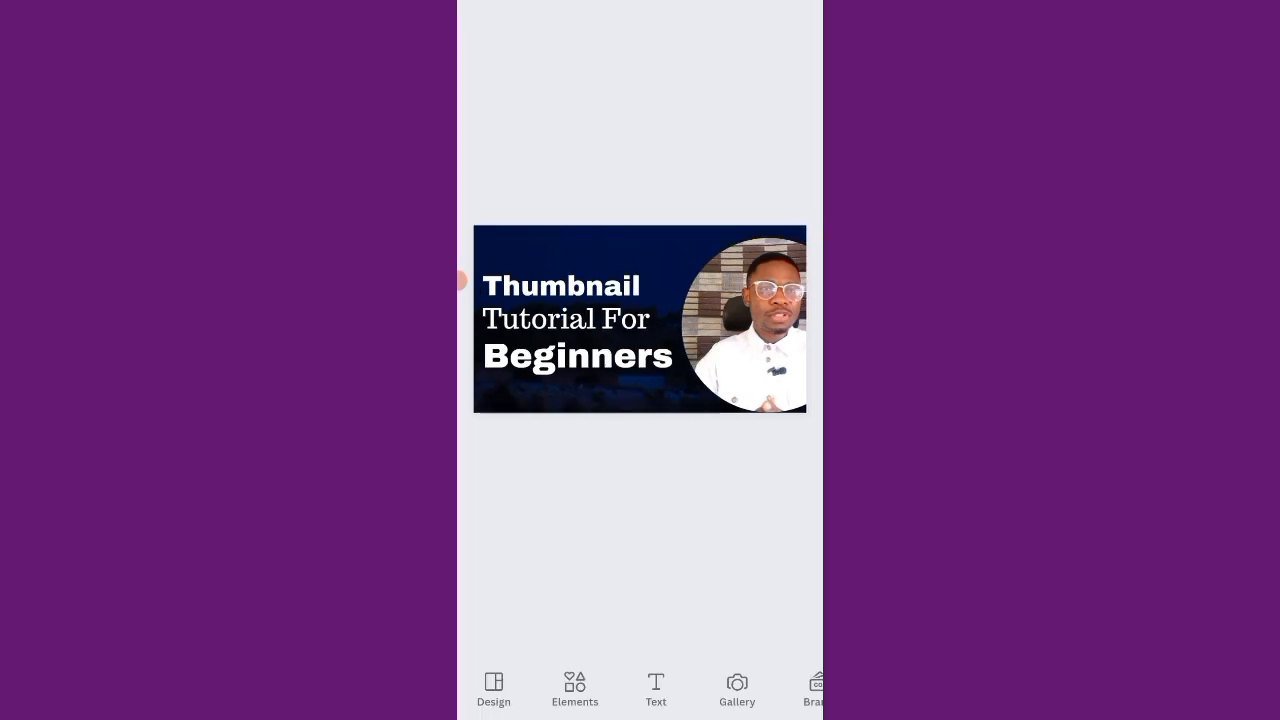
pyautogui.click(576, 688)
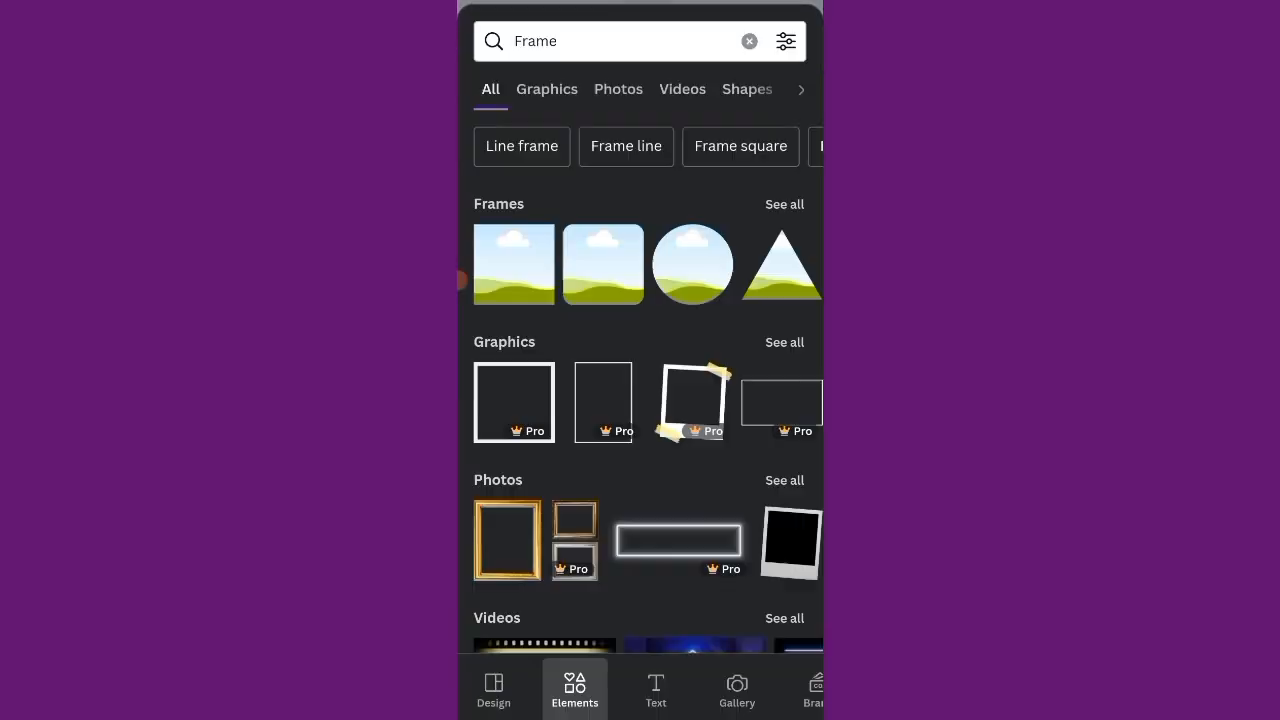
pyautogui.scroll(-3)
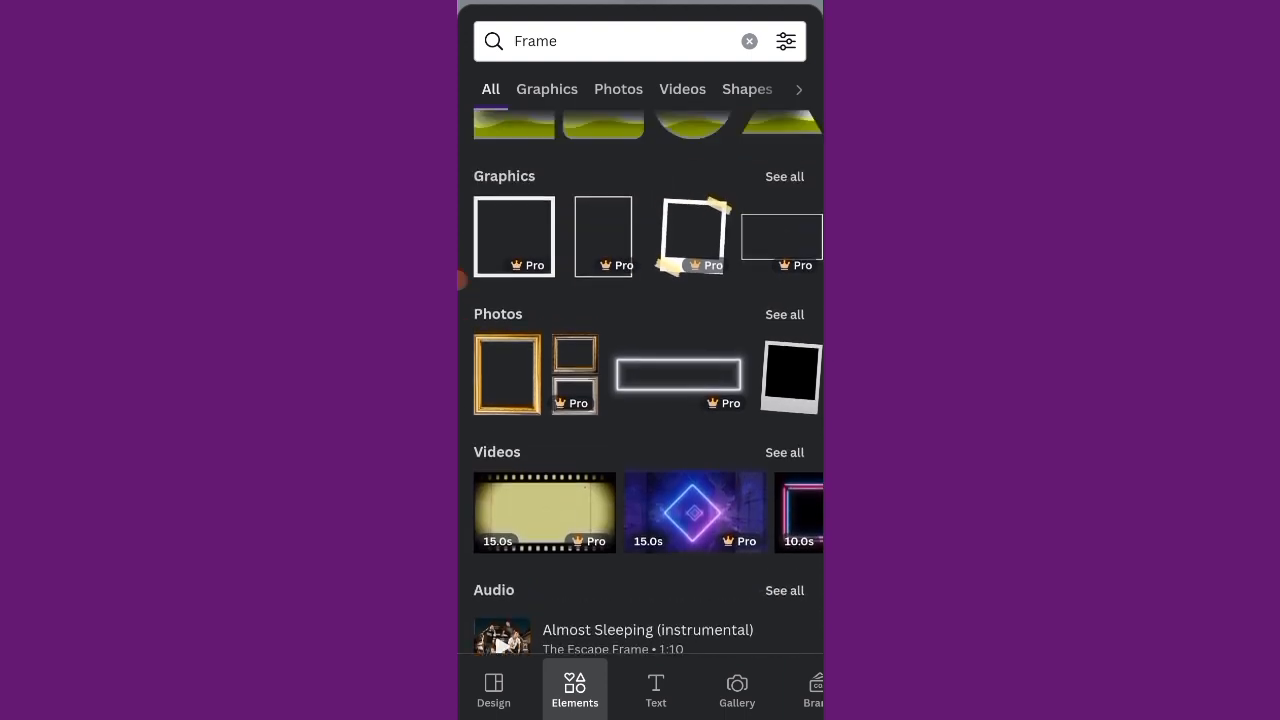
pyautogui.scroll(-3)
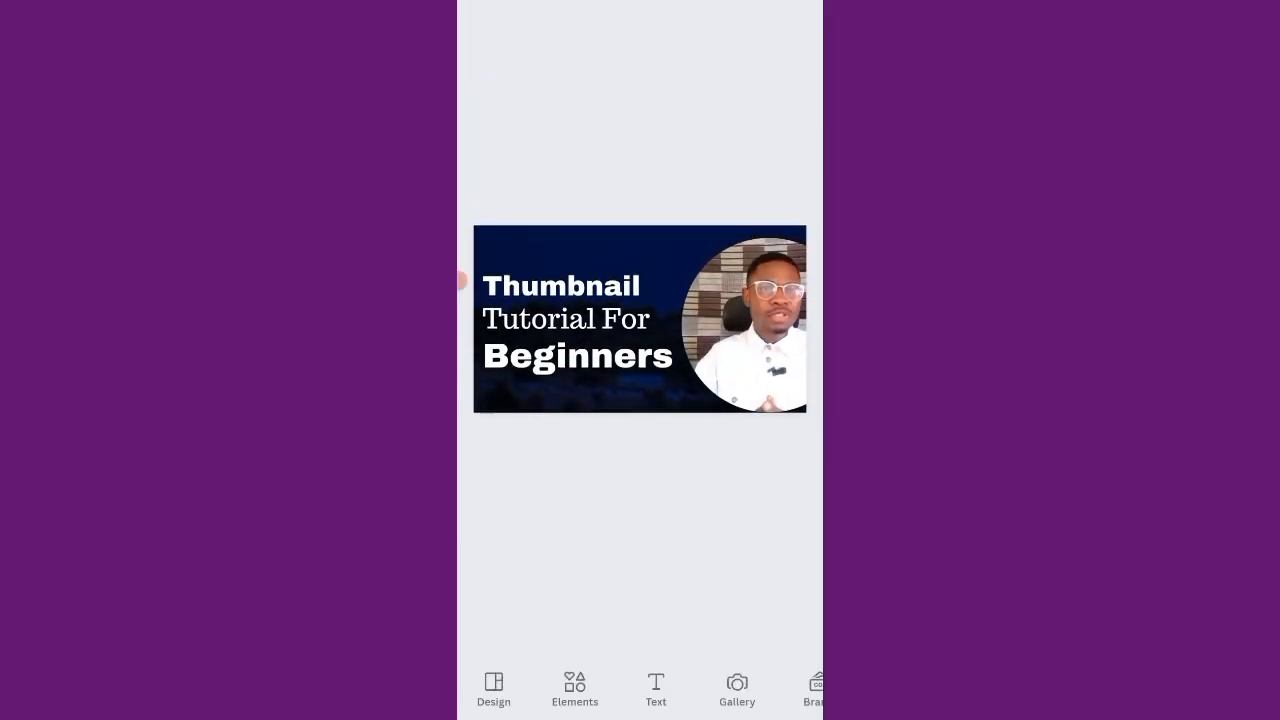
pyautogui.click(656, 688)
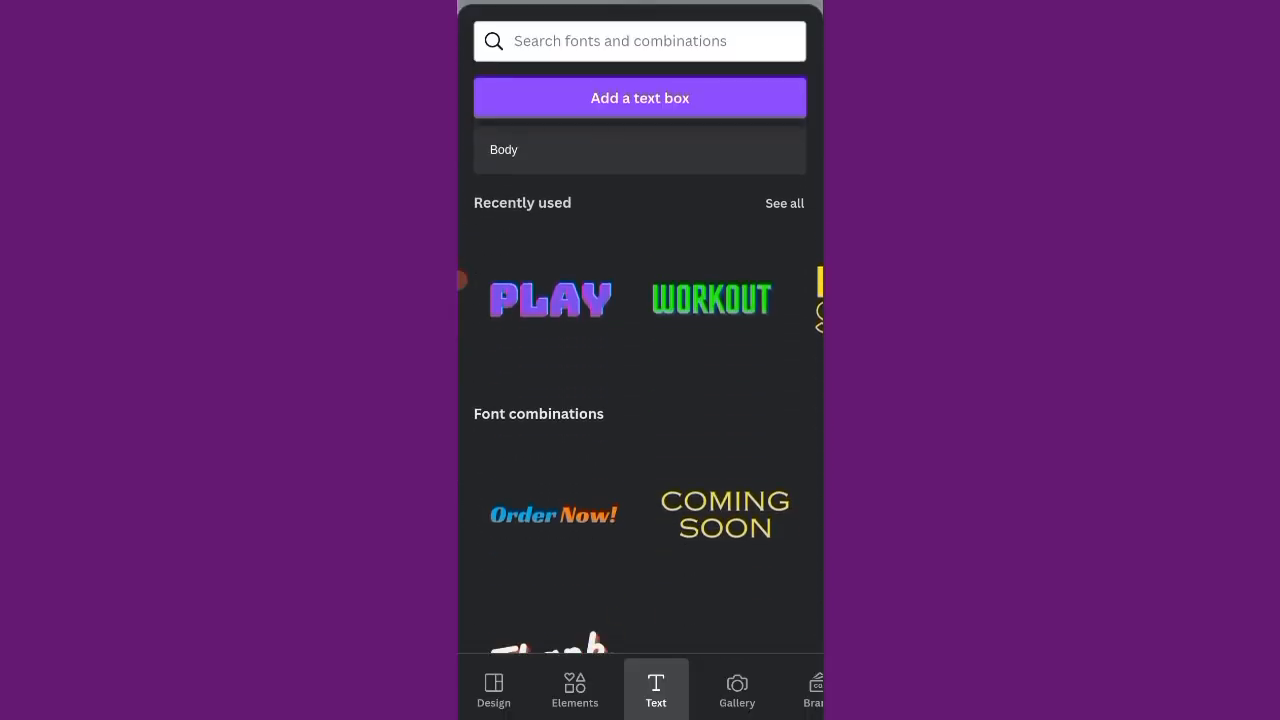
pyautogui.scroll(-3)
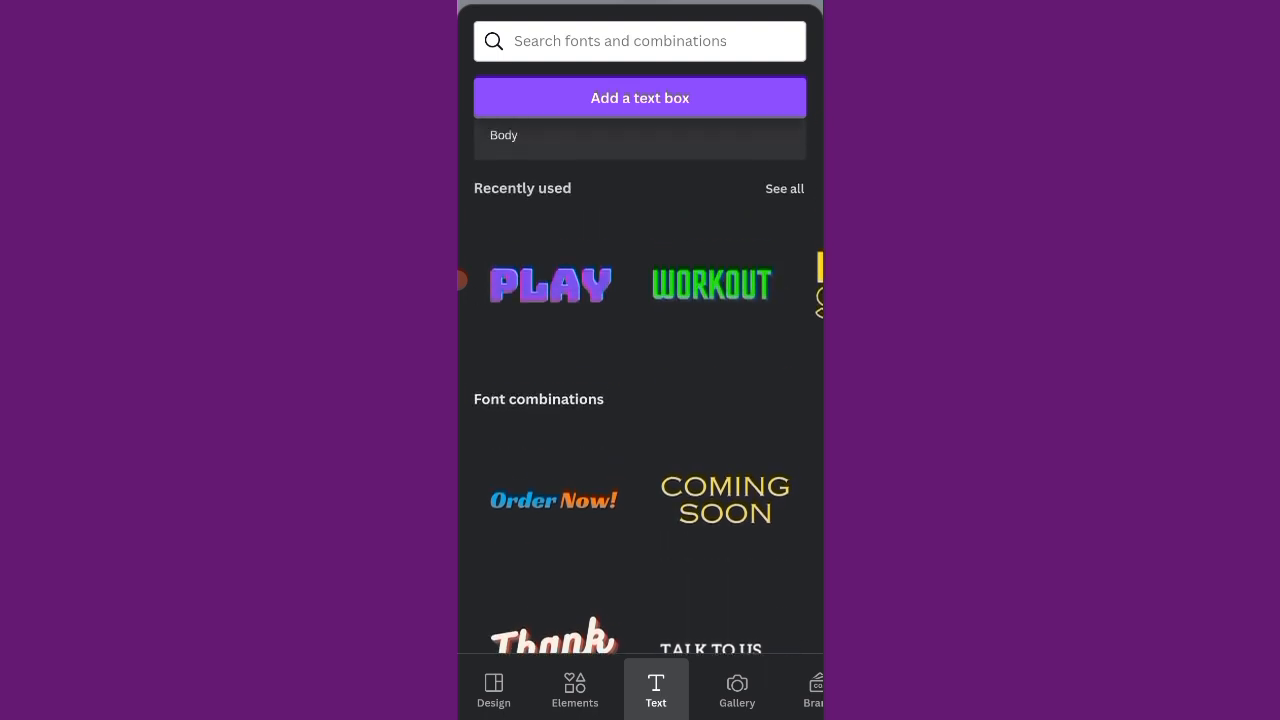
pyautogui.hscroll(-3)
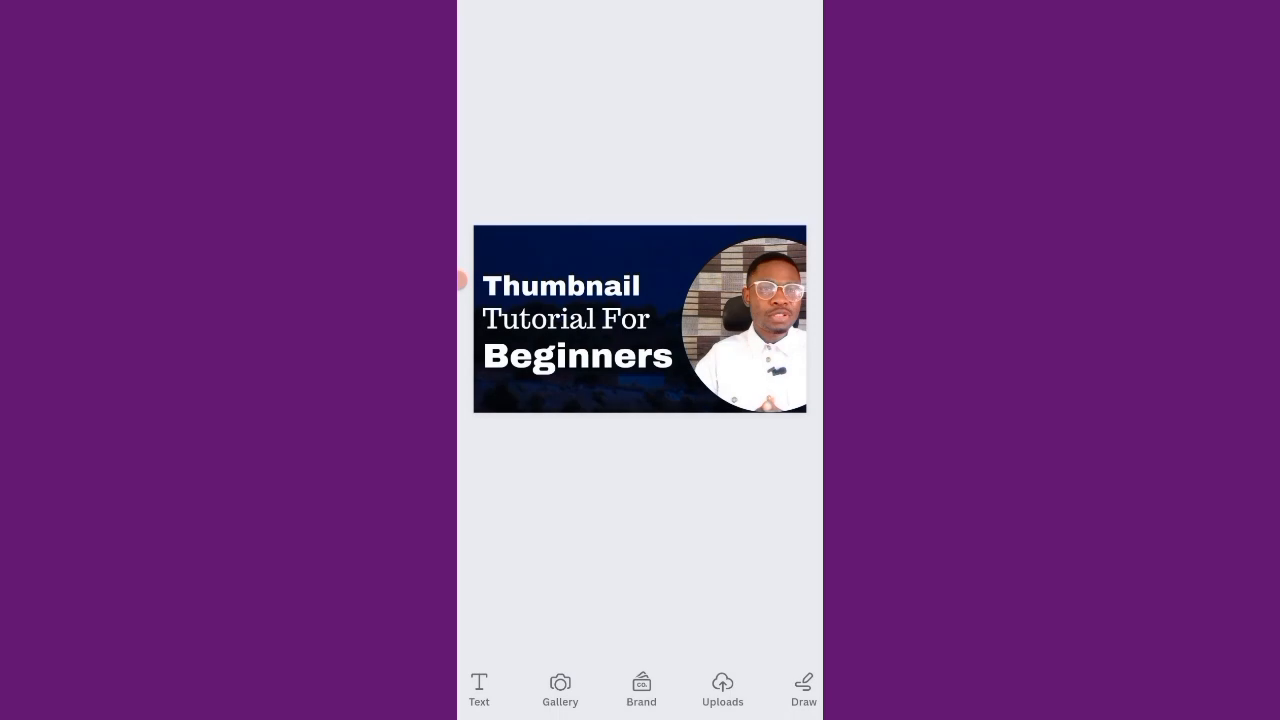
pyautogui.click(744, 320)
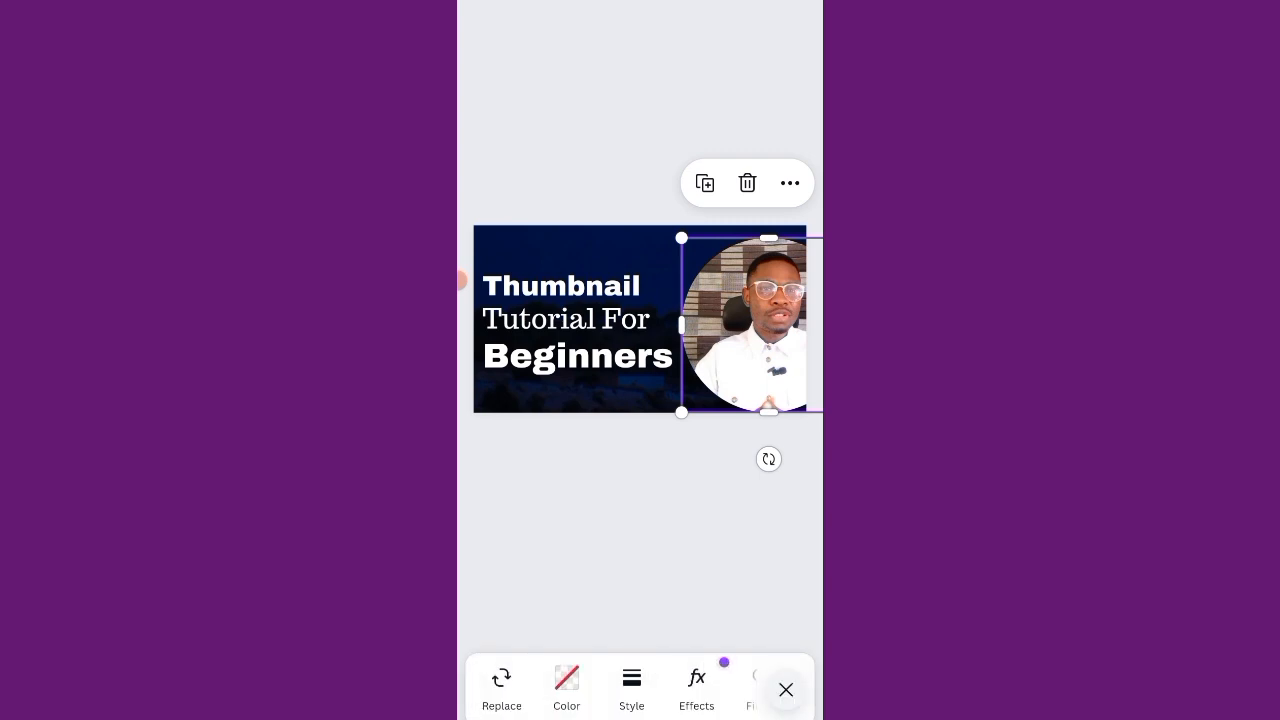
pyautogui.click(786, 690)
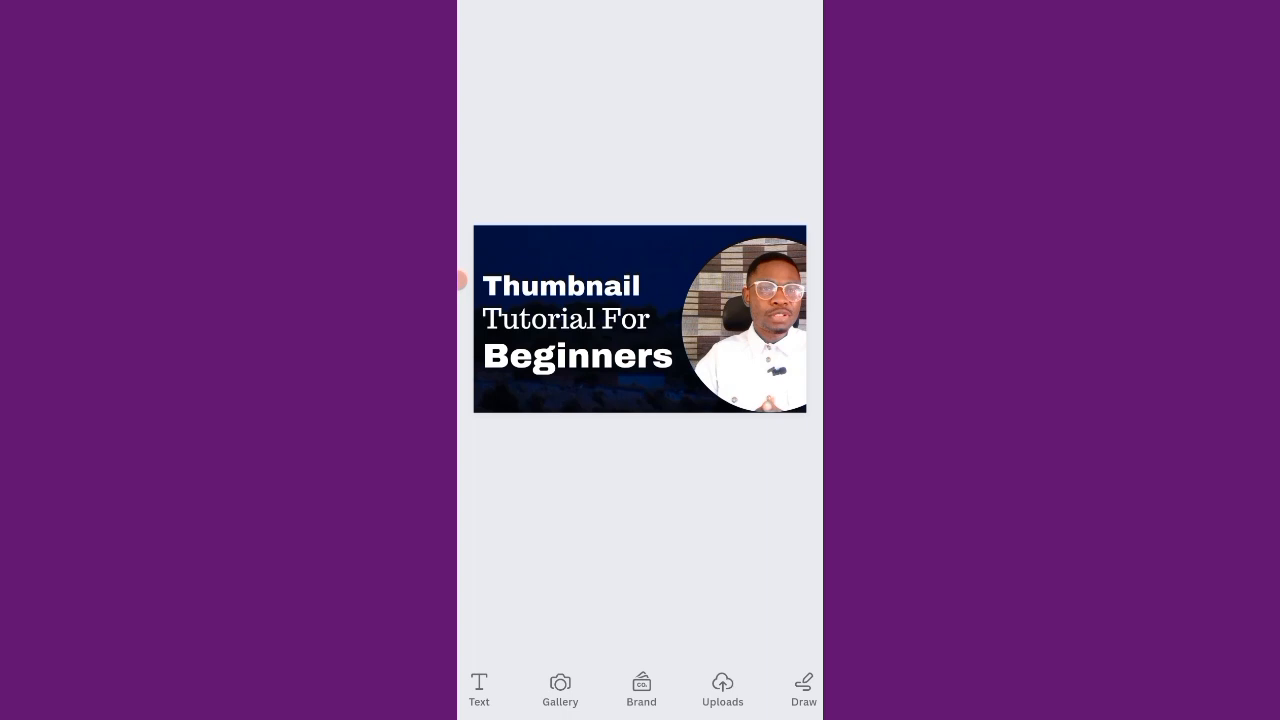
pyautogui.click(564, 284)
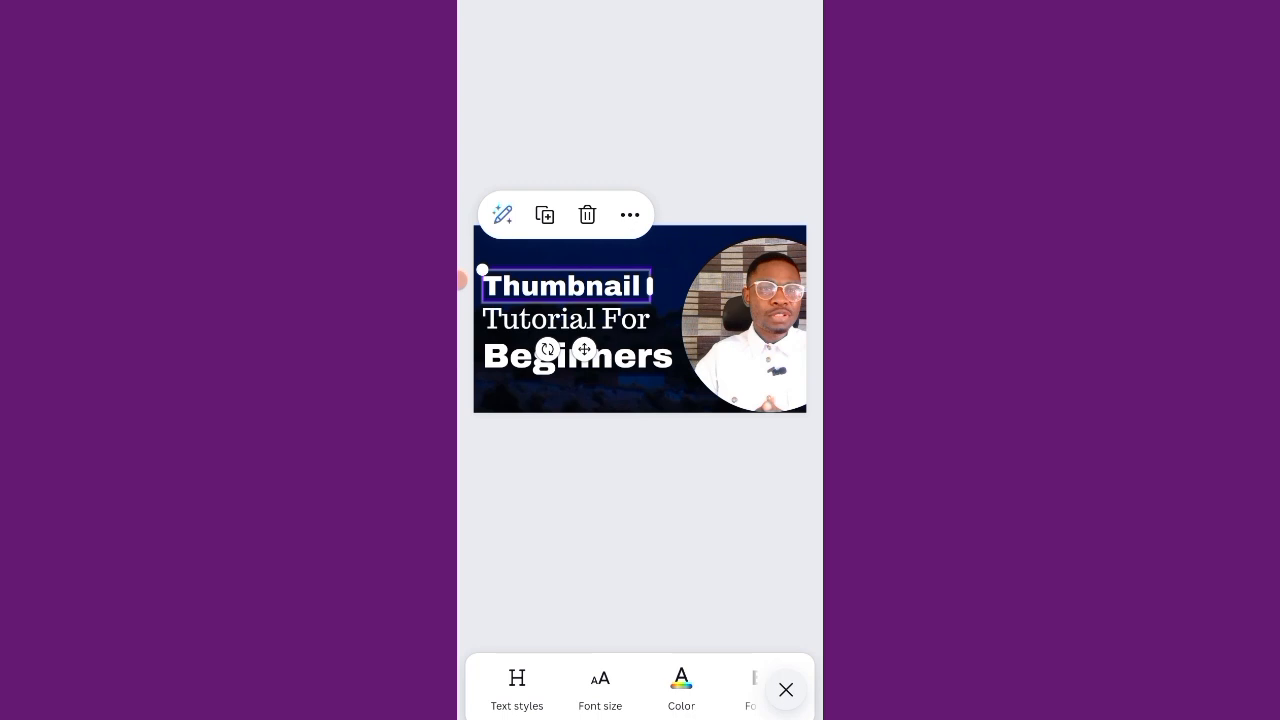
# Apply the orange swatch from Photo colors to the words 'Thumbnail' and 'Beginners'.
pyautogui.click(680, 690)
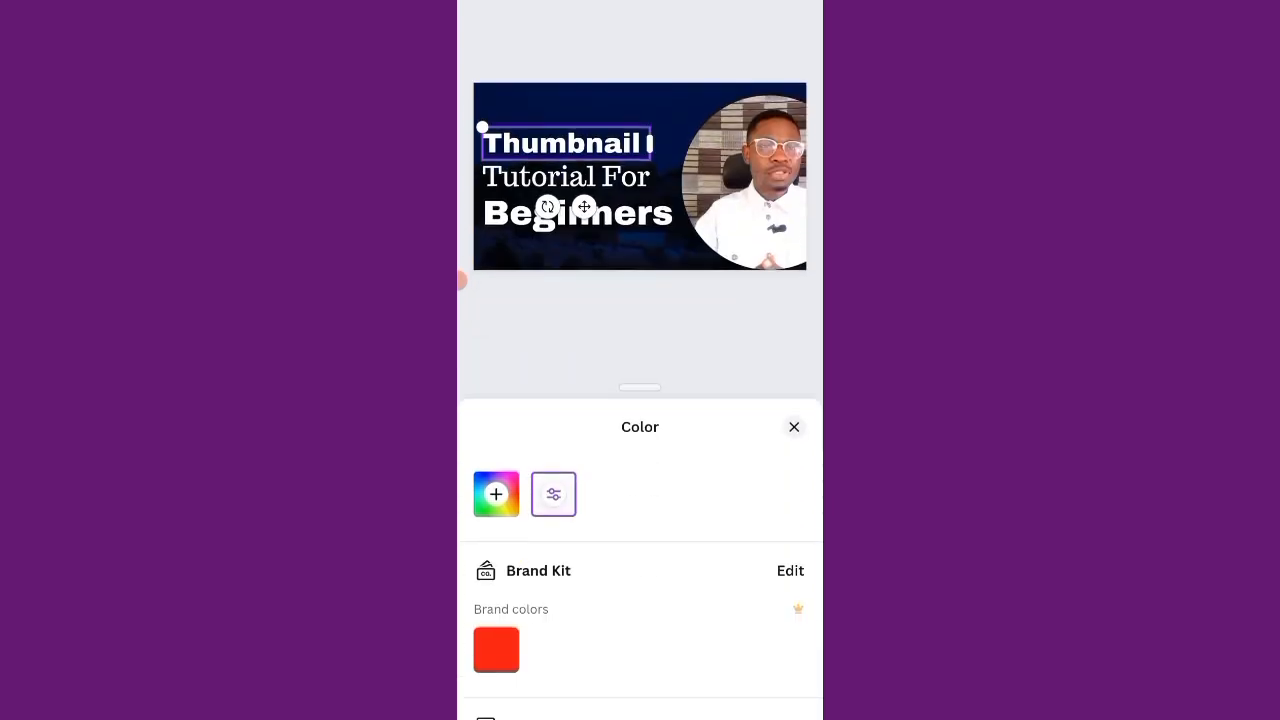
pyautogui.click(552, 494)
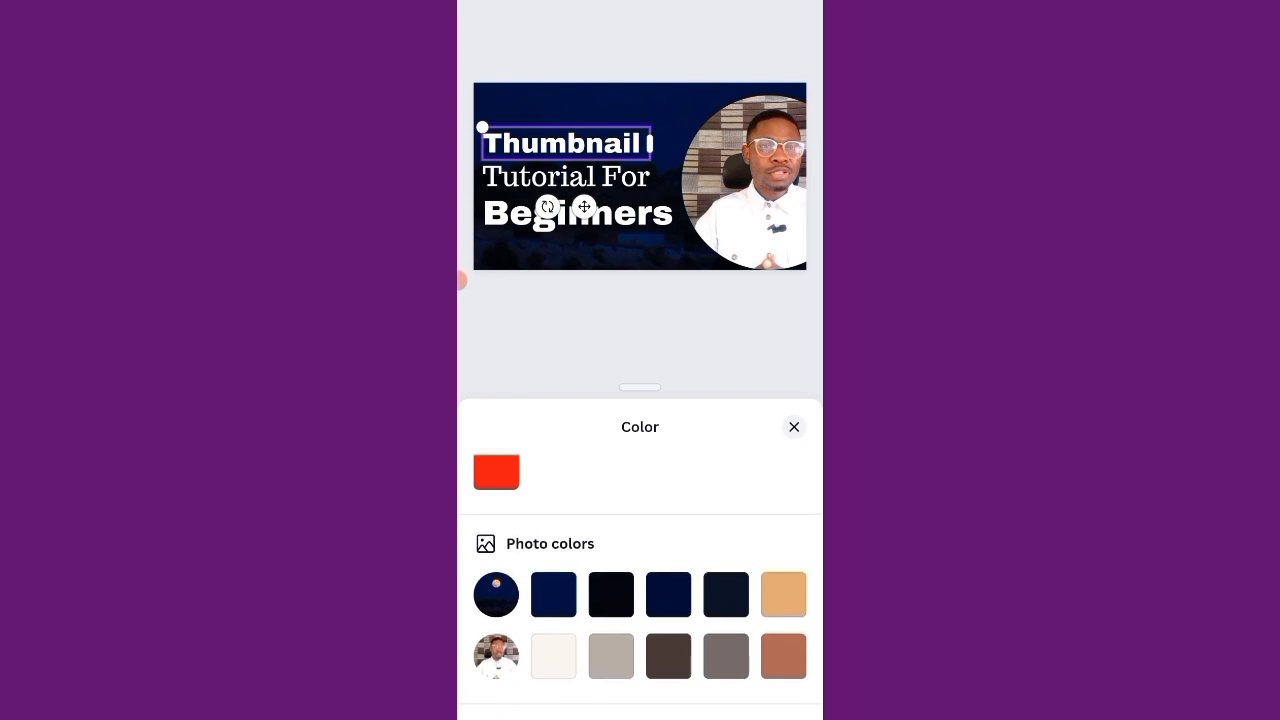
pyautogui.click(784, 592)
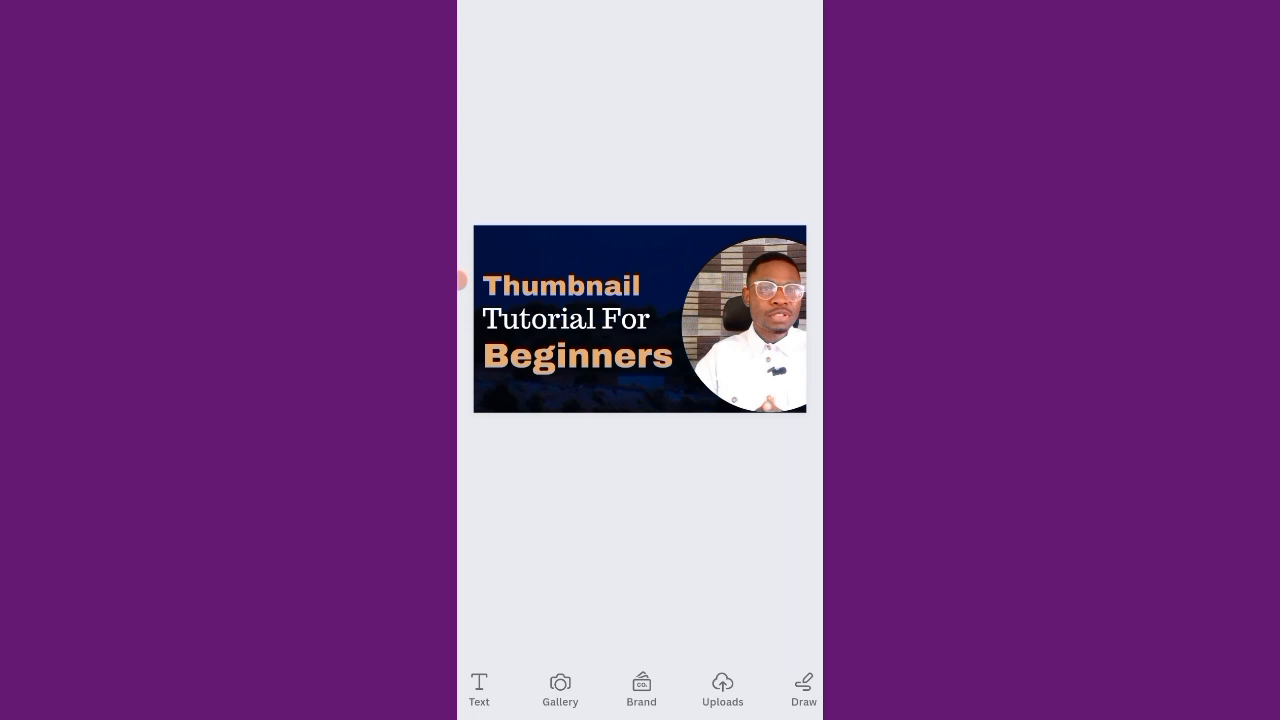
# Delete the circular portrait photo together with its frame from the thumbnail.
pyautogui.click(740, 320)
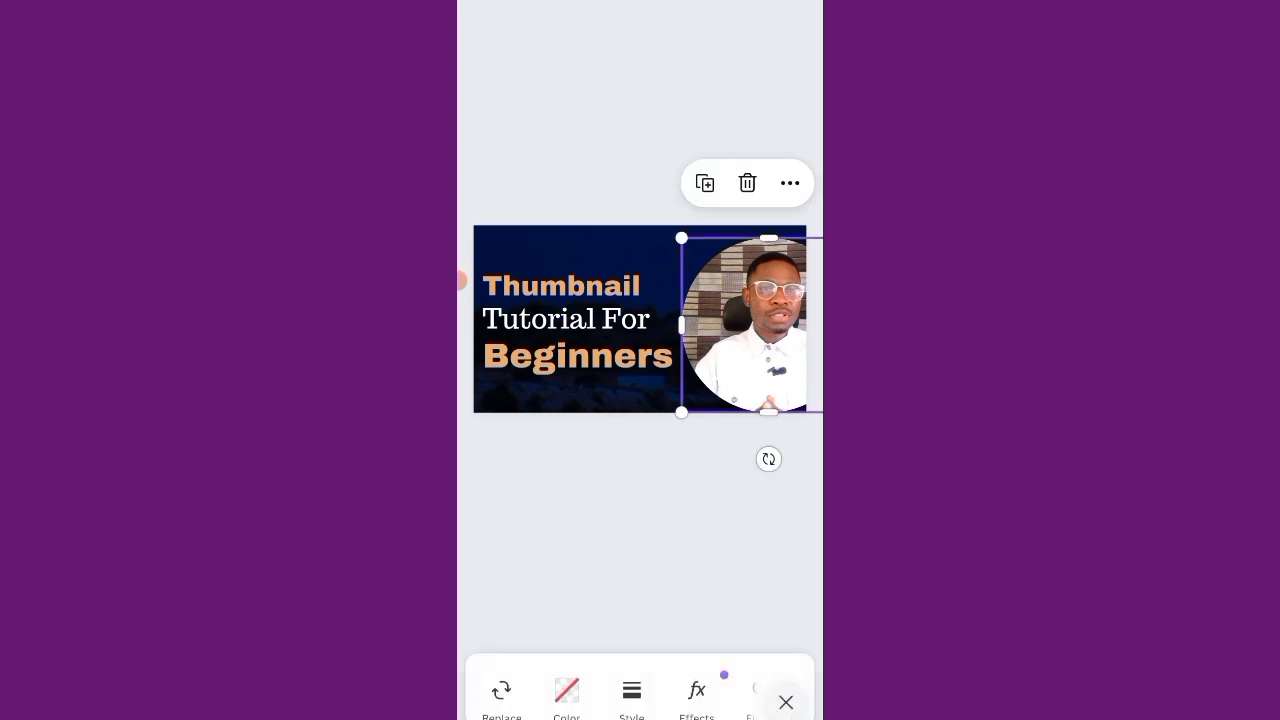
pyautogui.click(748, 184)
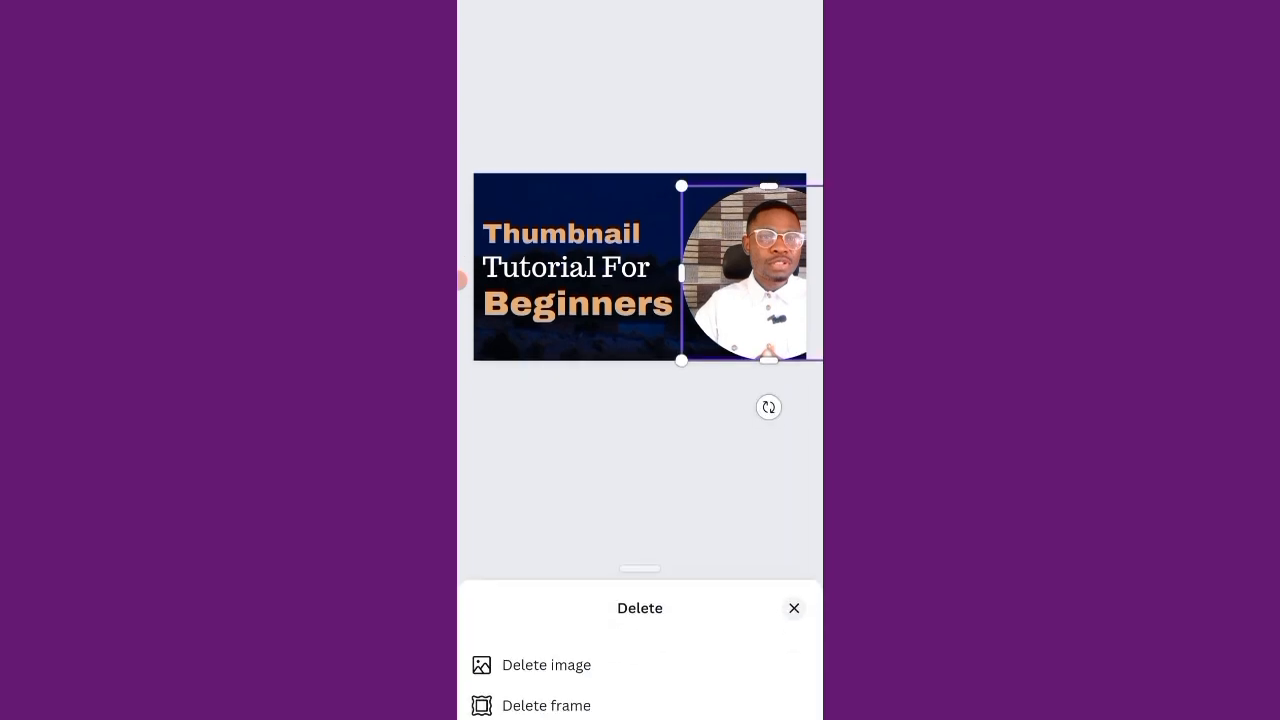
pyautogui.click(546, 664)
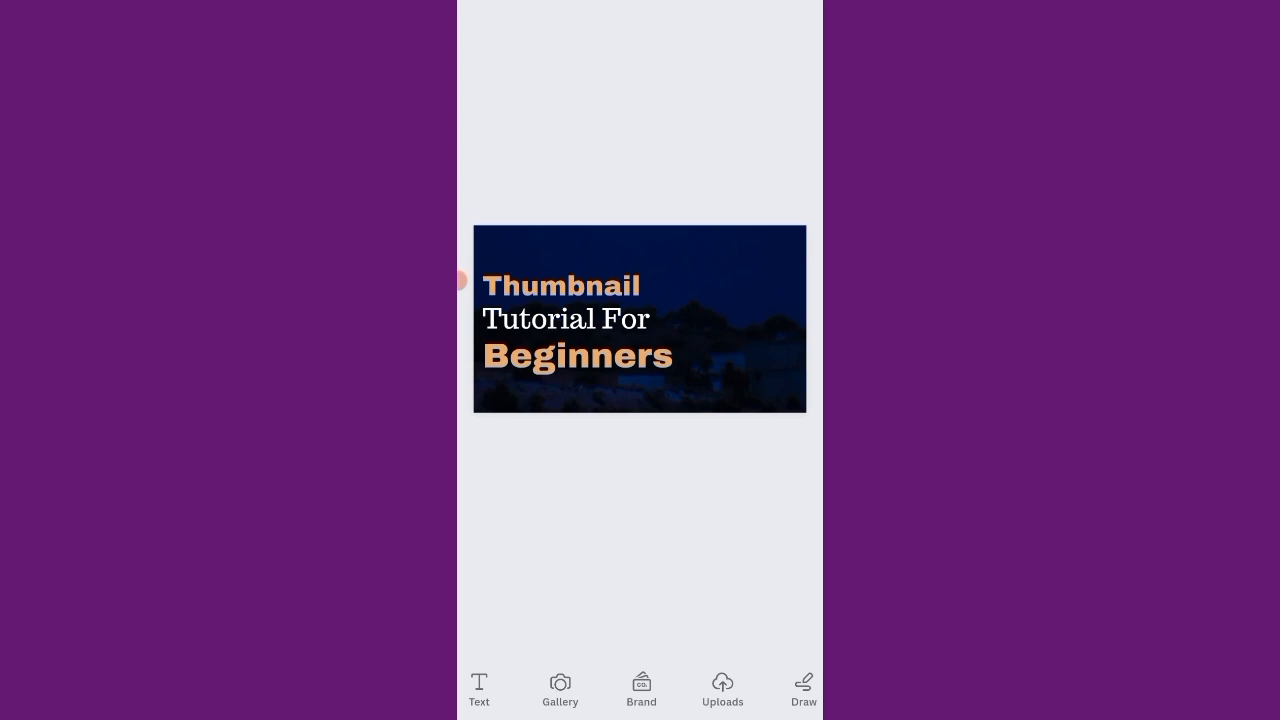
# Browse Uploads > Images to find a replacement portrait photo.
pyautogui.click(560, 688)
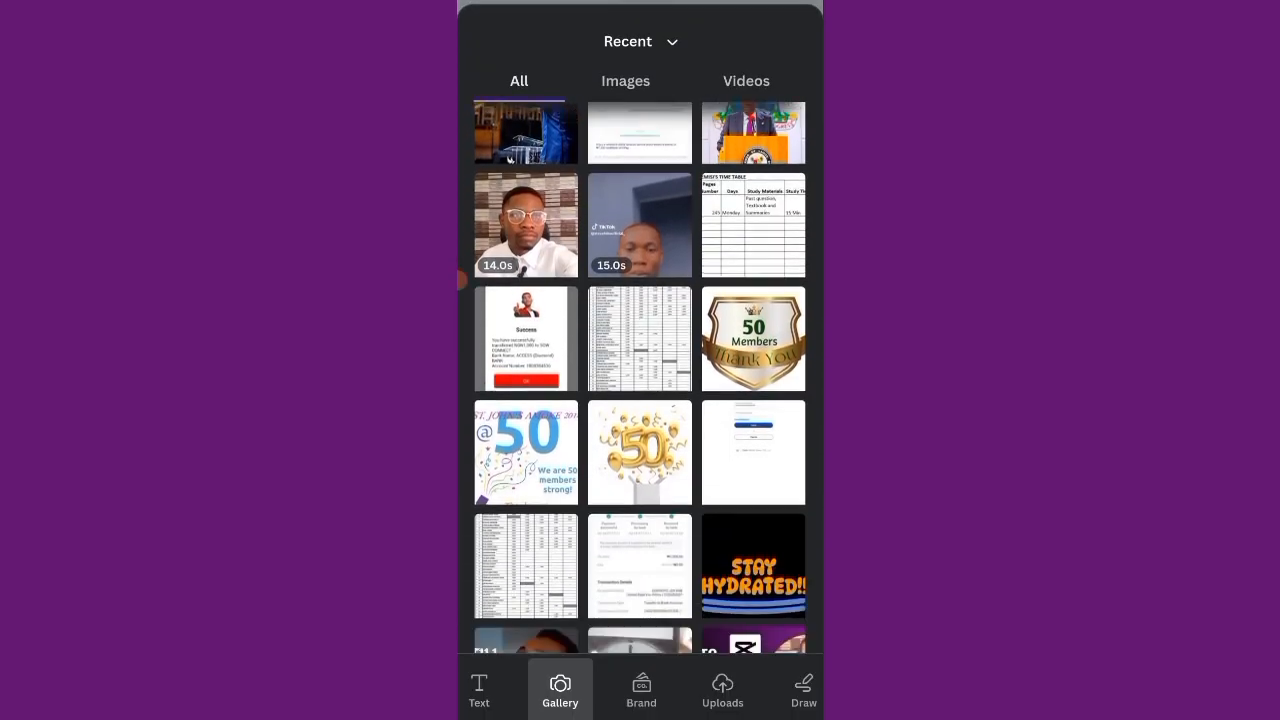
pyautogui.click(722, 688)
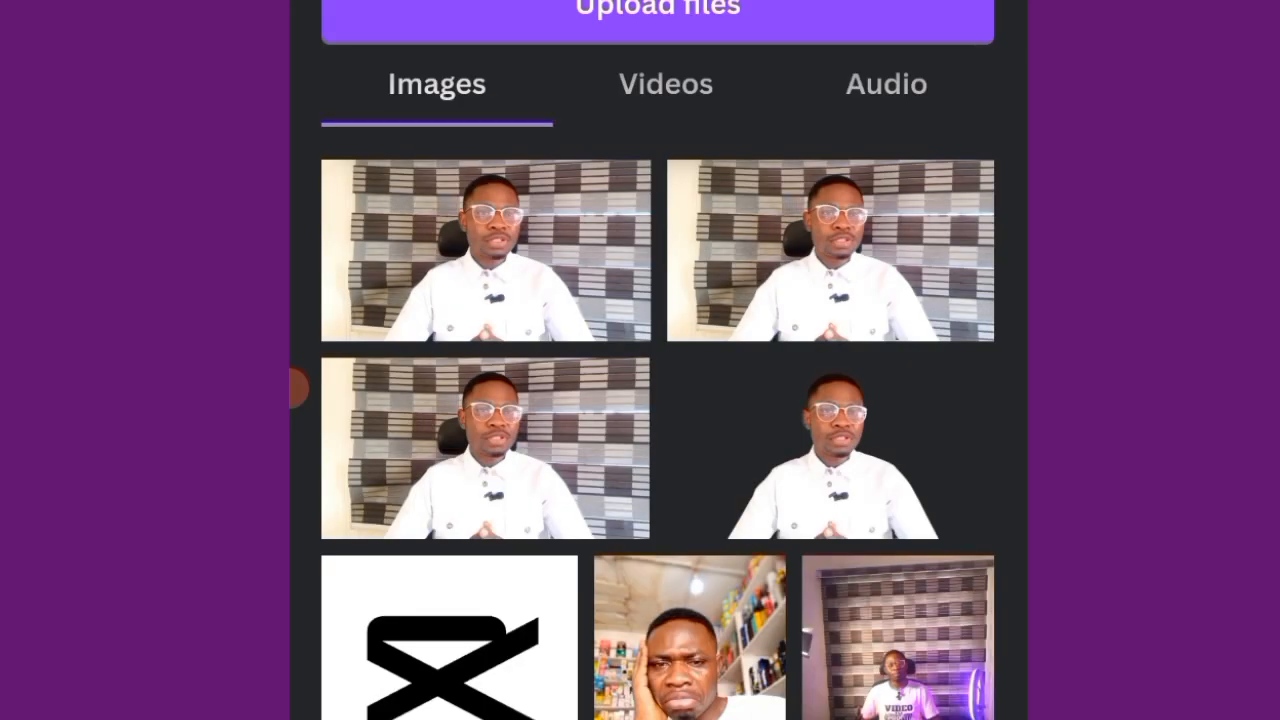
pyautogui.scroll(-3)
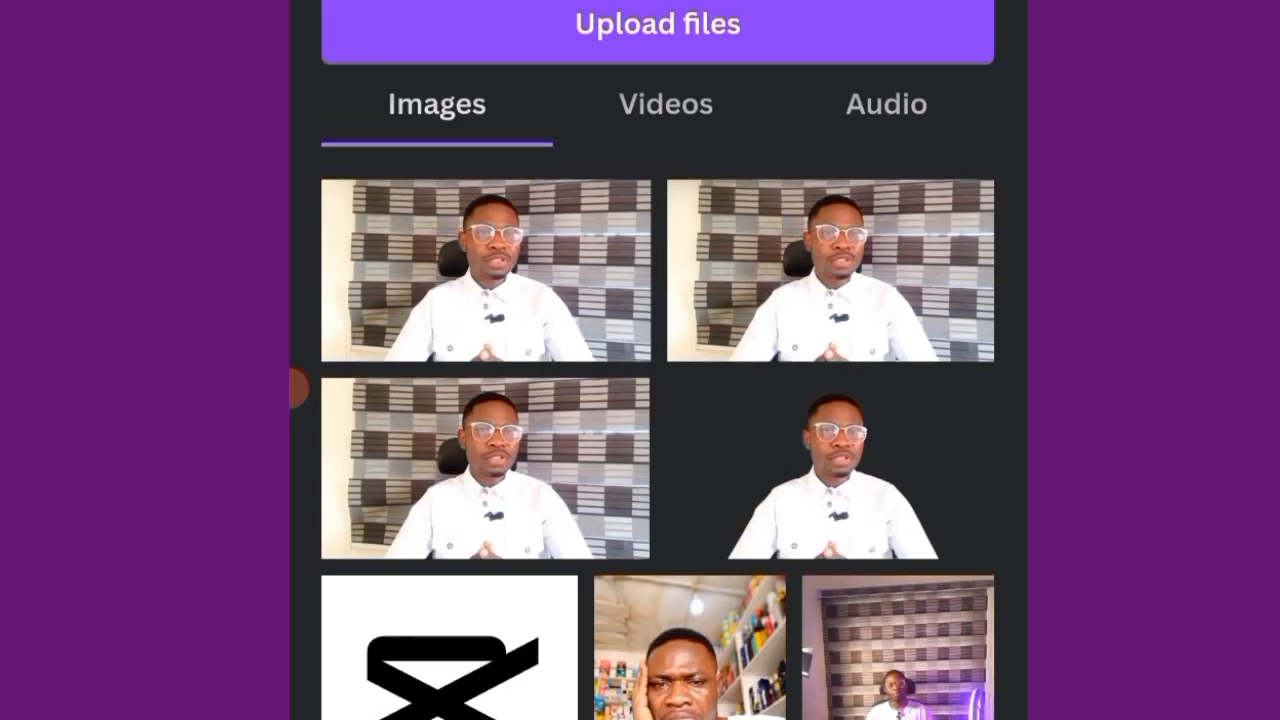